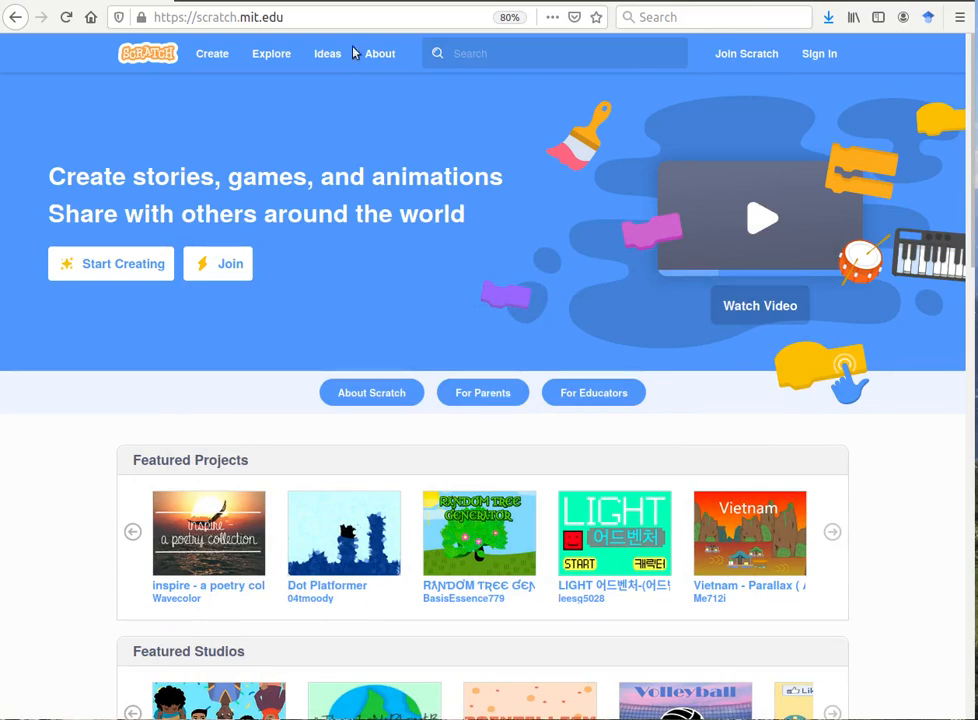
mouse_move(326, 52)
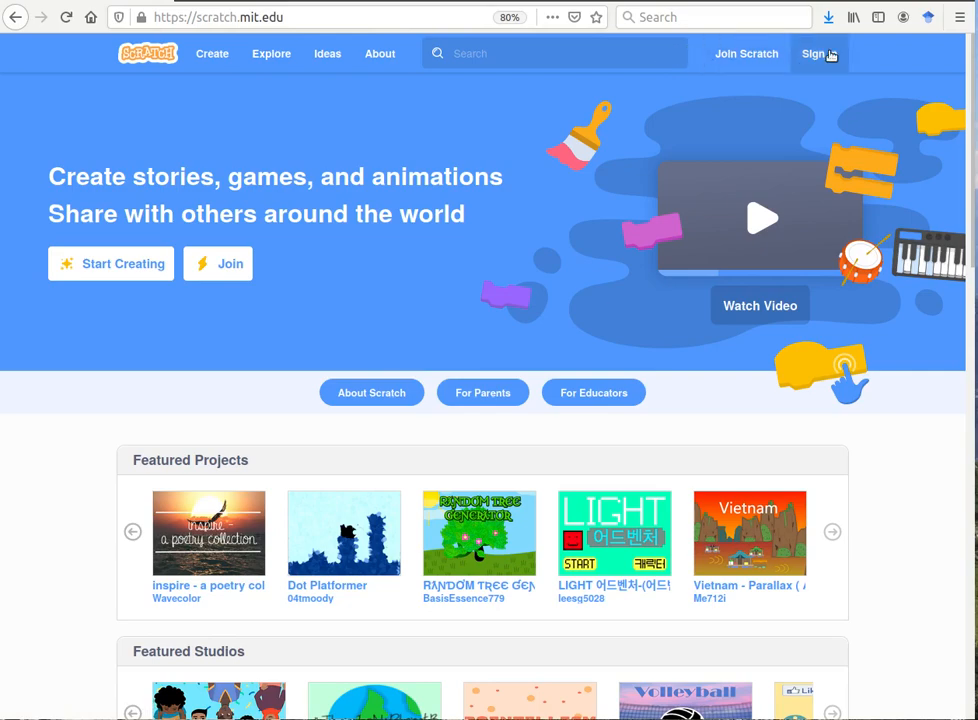
- Enter the Scratch username 'sws' and the account password in the sign-in form
left_click(820, 52)
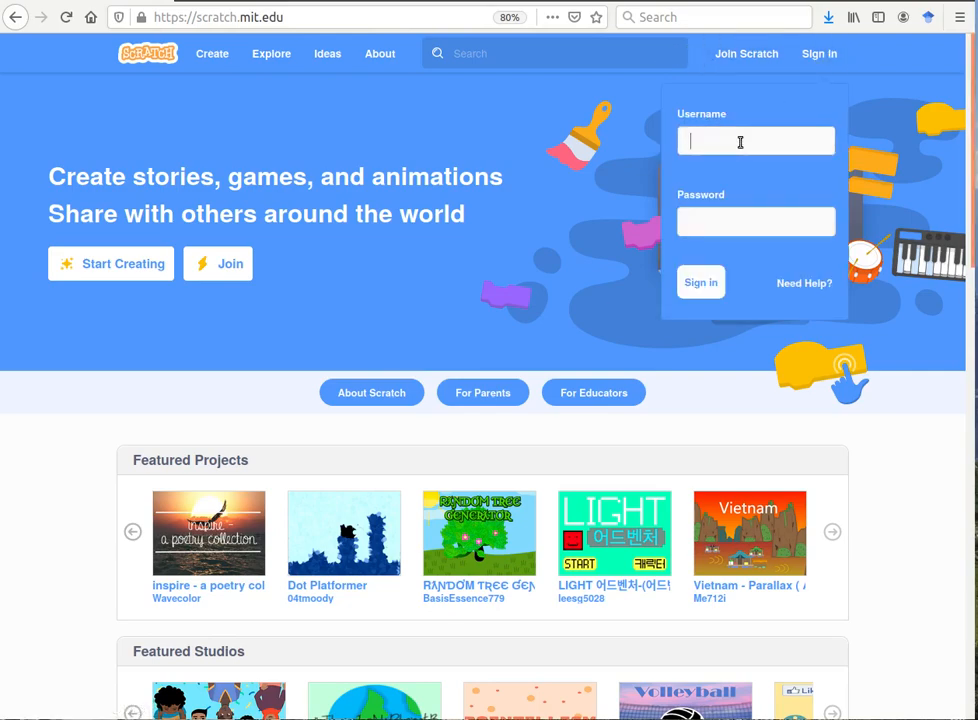
type("sws")
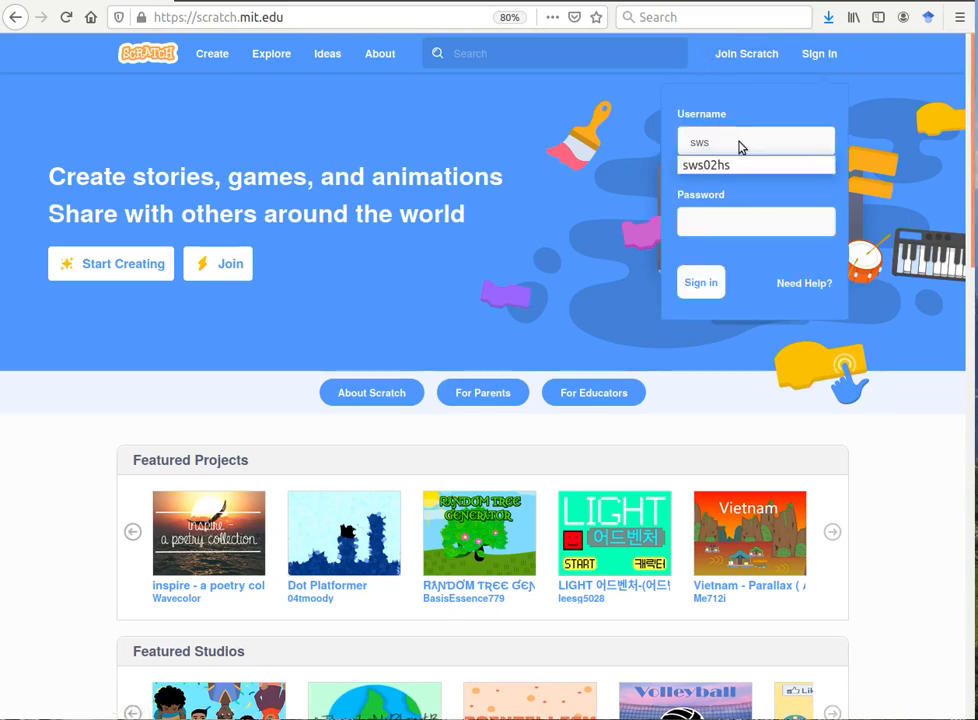
left_click(756, 220)
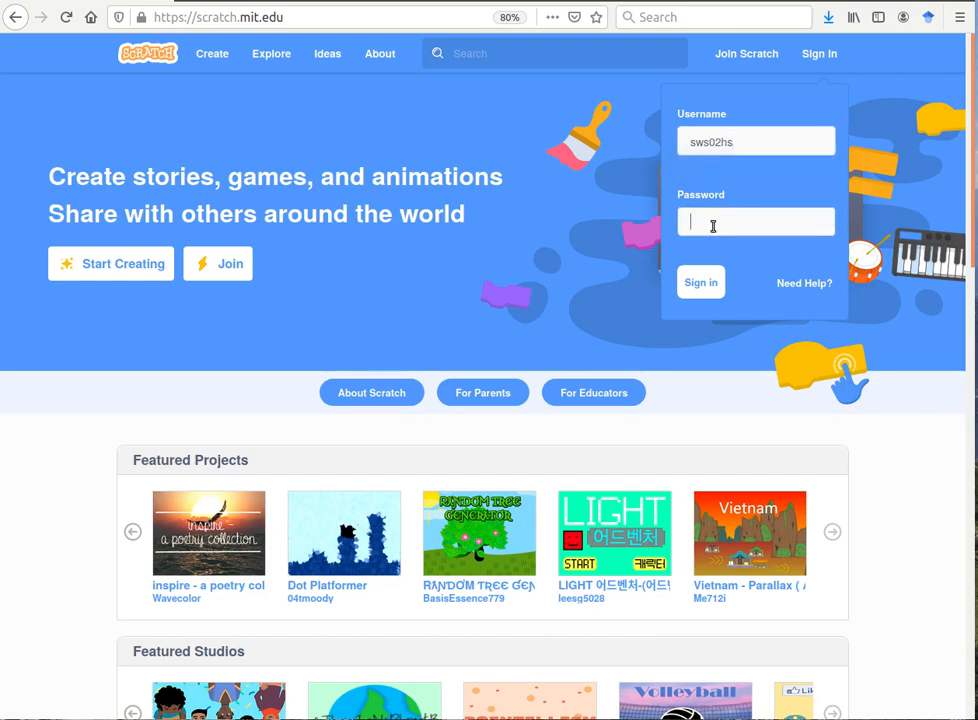
type("password")
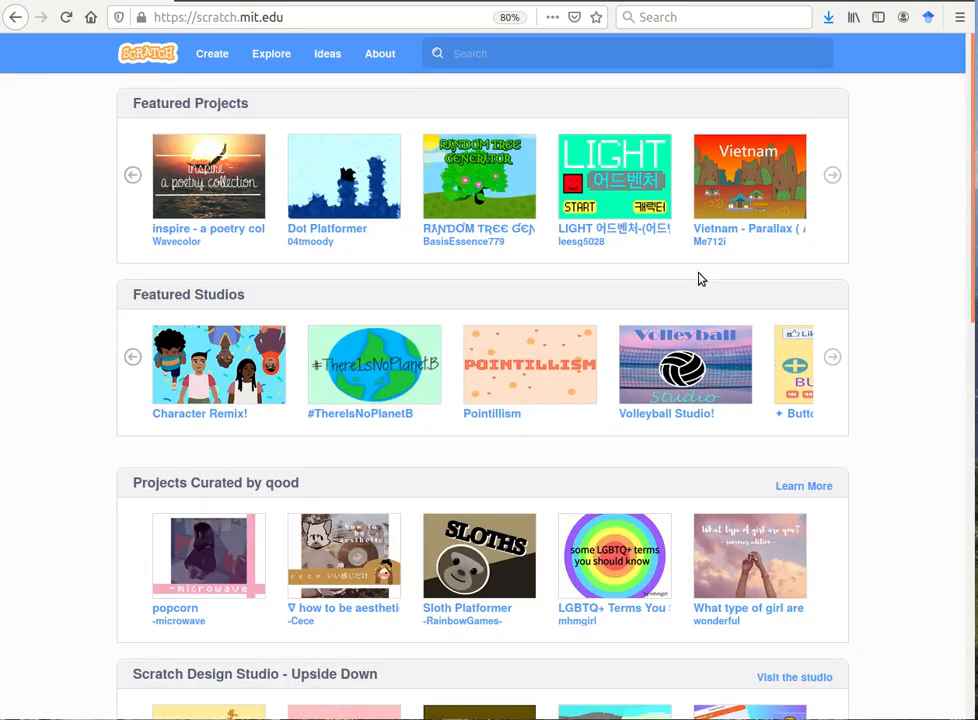
- Create a new project named 'converse' and close the Tutorials window
left_click(212, 52)
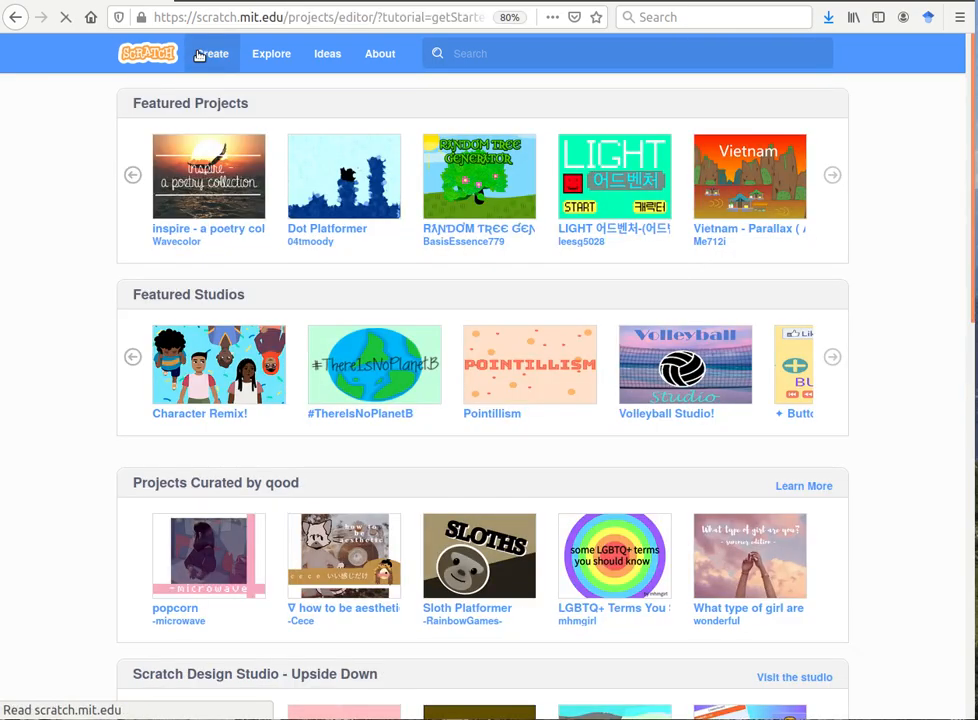
left_click(212, 52)
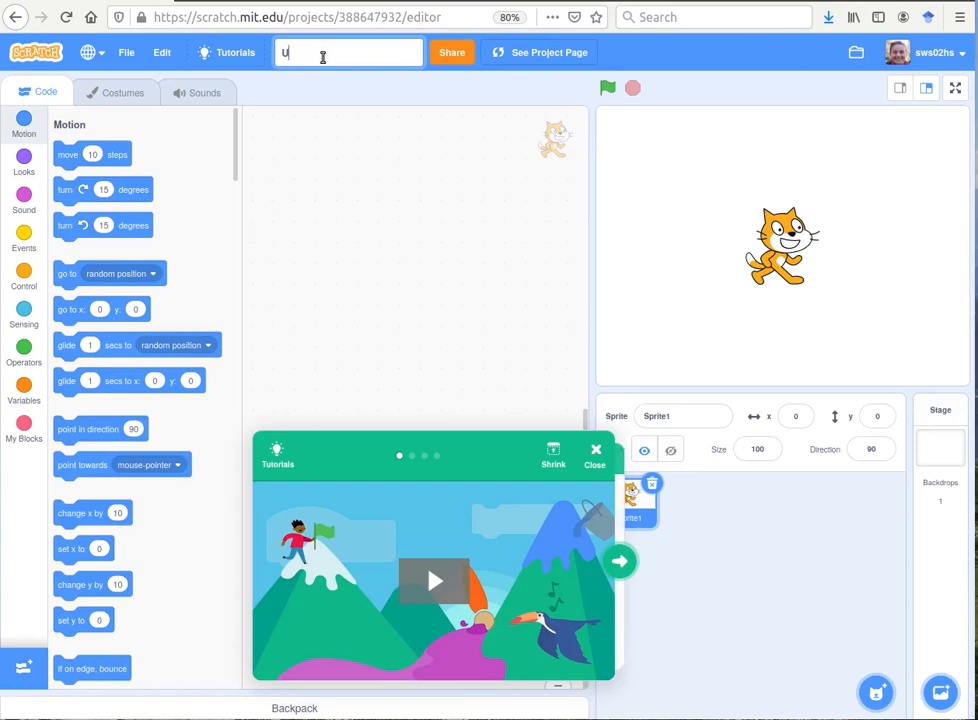
type("onverse")
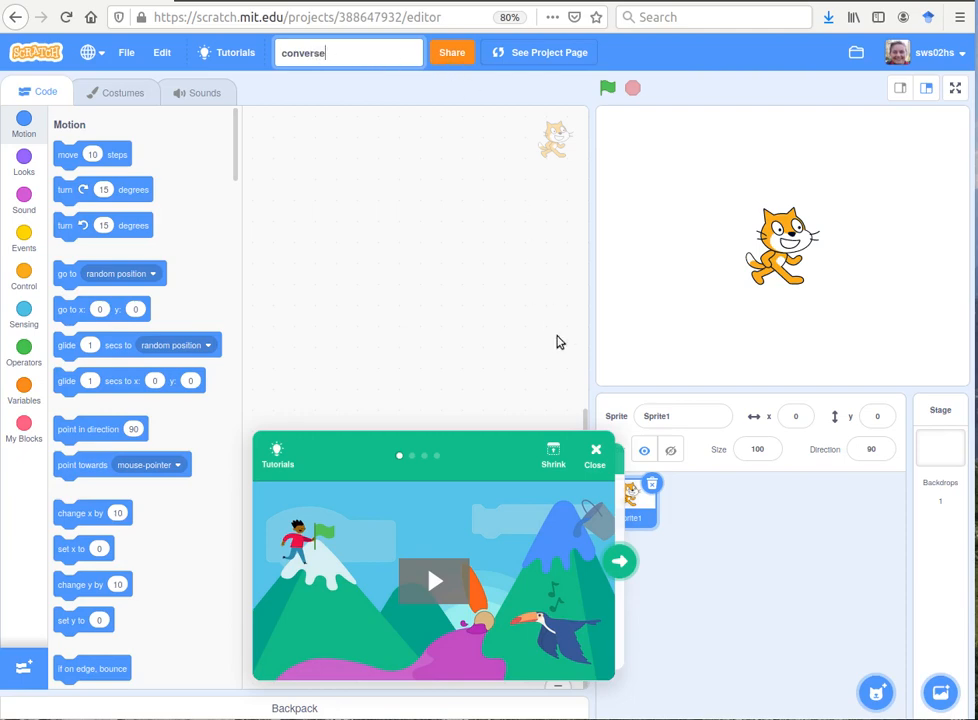
left_click(596, 450)
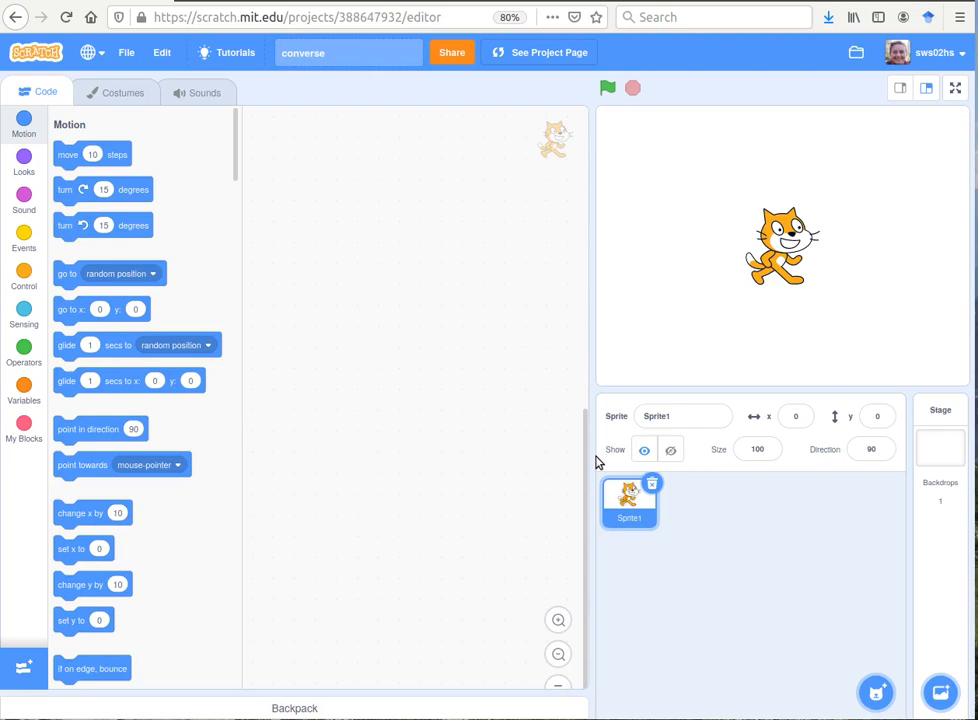
mouse_move(600, 388)
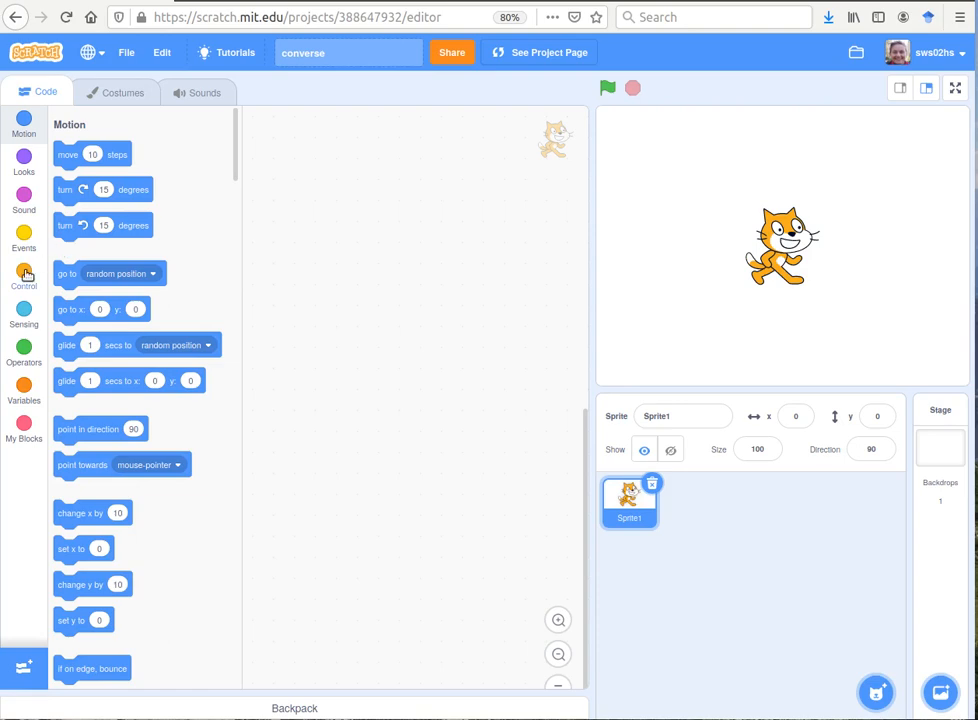
- Add a 'when green flag clicked' block followed by 'ask What's your name? and wait'
left_click(24, 234)
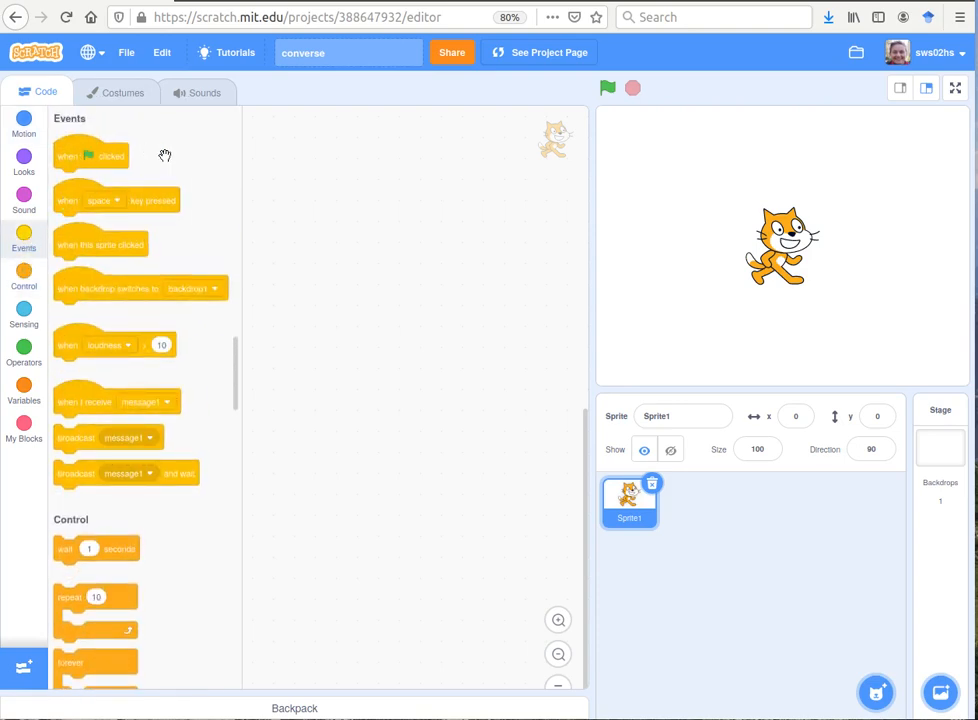
left_click_drag(90, 156, 378, 156)
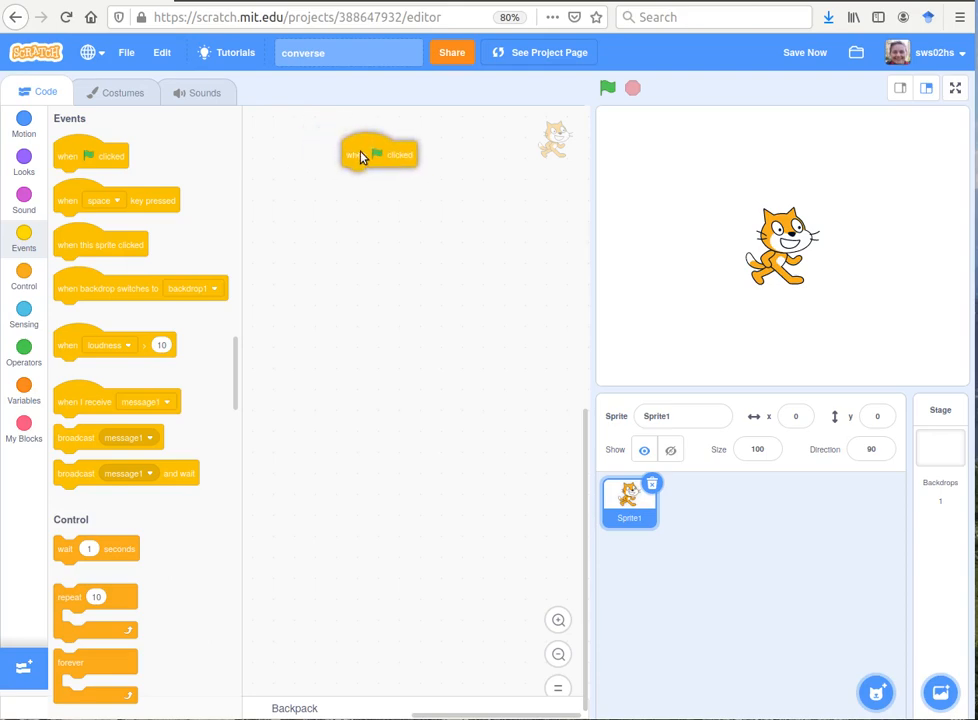
mouse_move(362, 152)
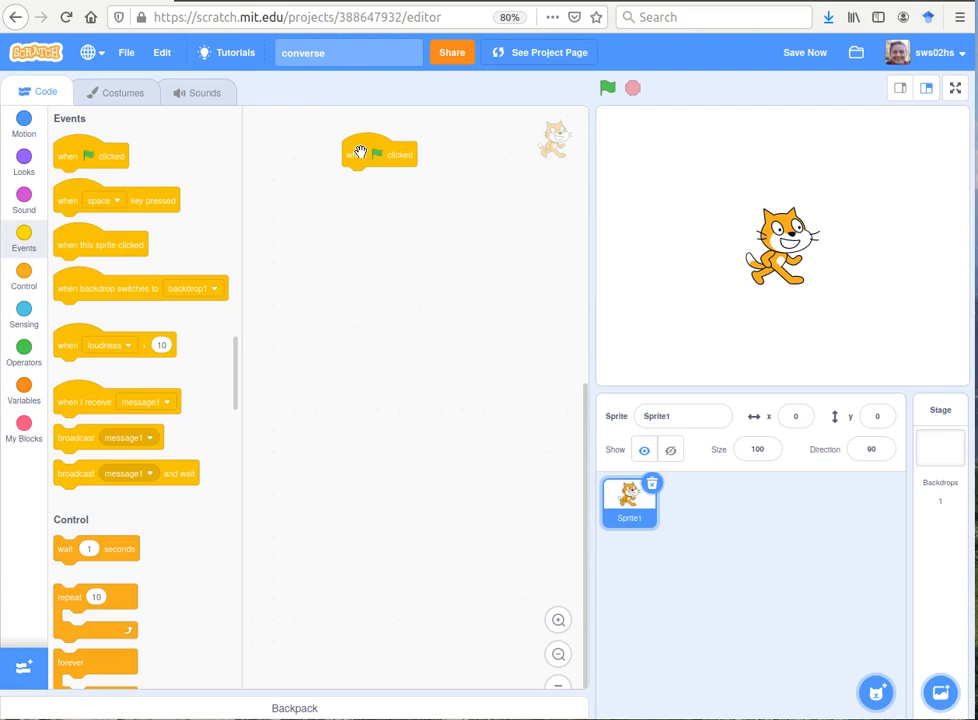
mouse_move(24, 310)
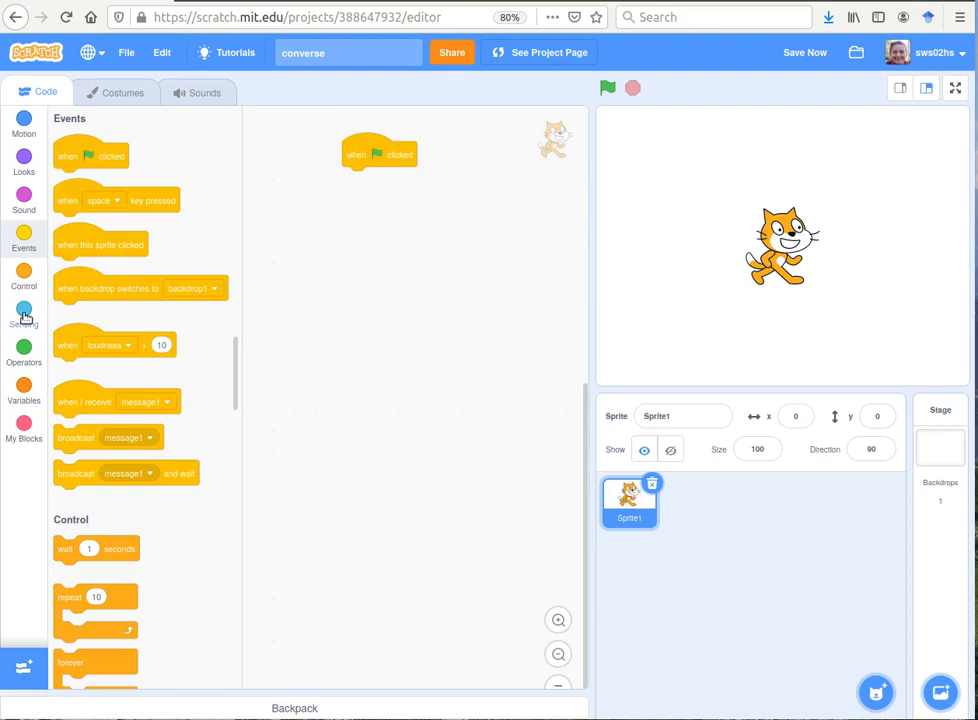
left_click(24, 310)
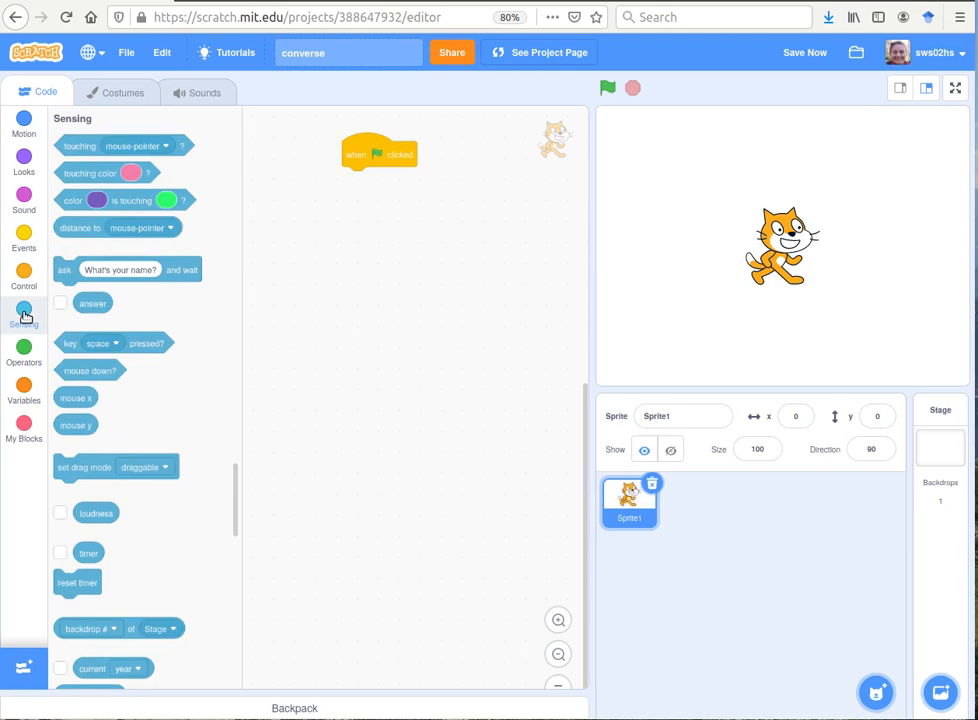
mouse_move(24, 156)
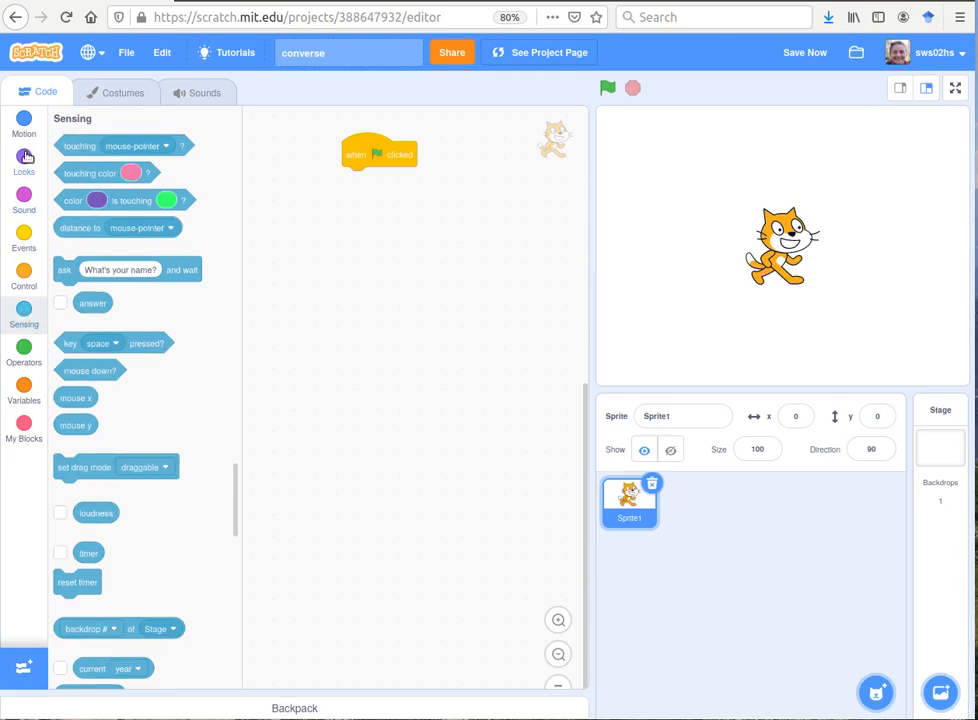
left_click(24, 158)
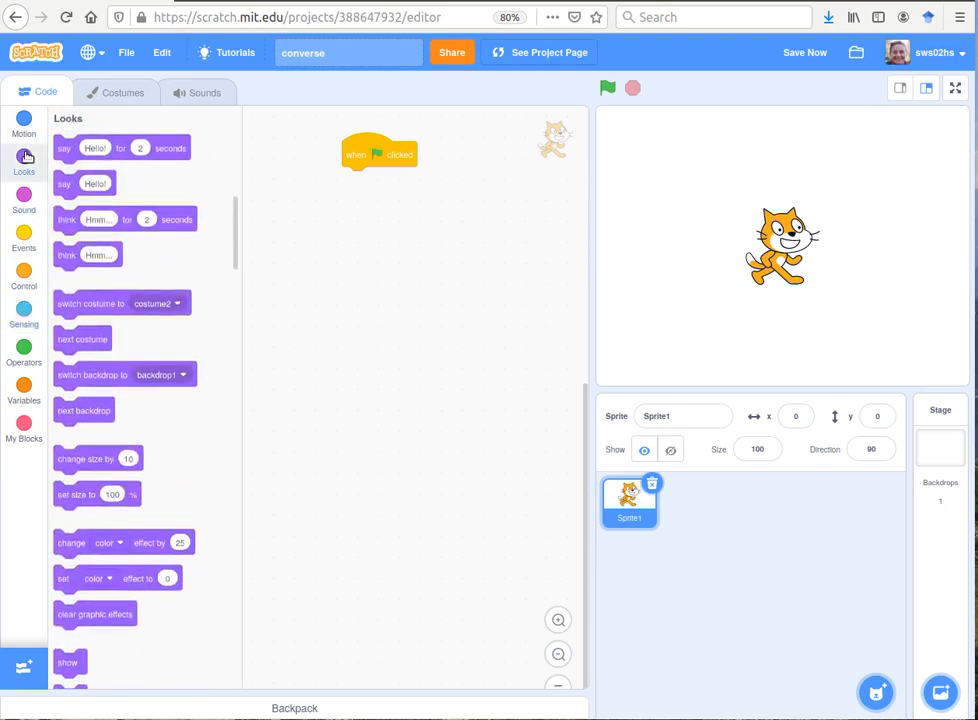
left_click(24, 316)
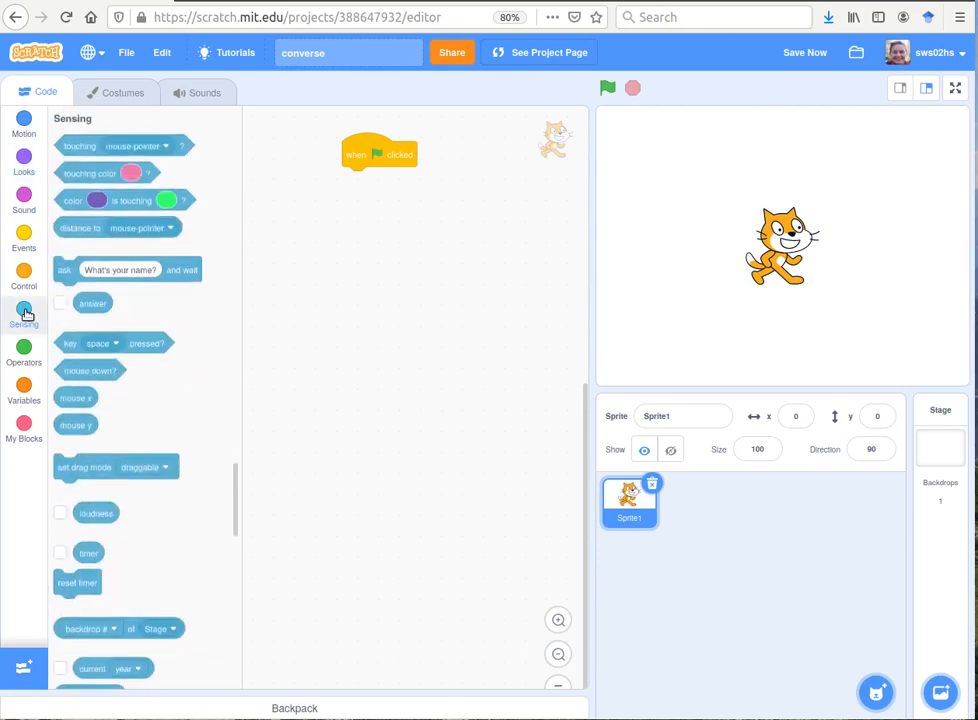
left_click_drag(124, 268, 380, 216)
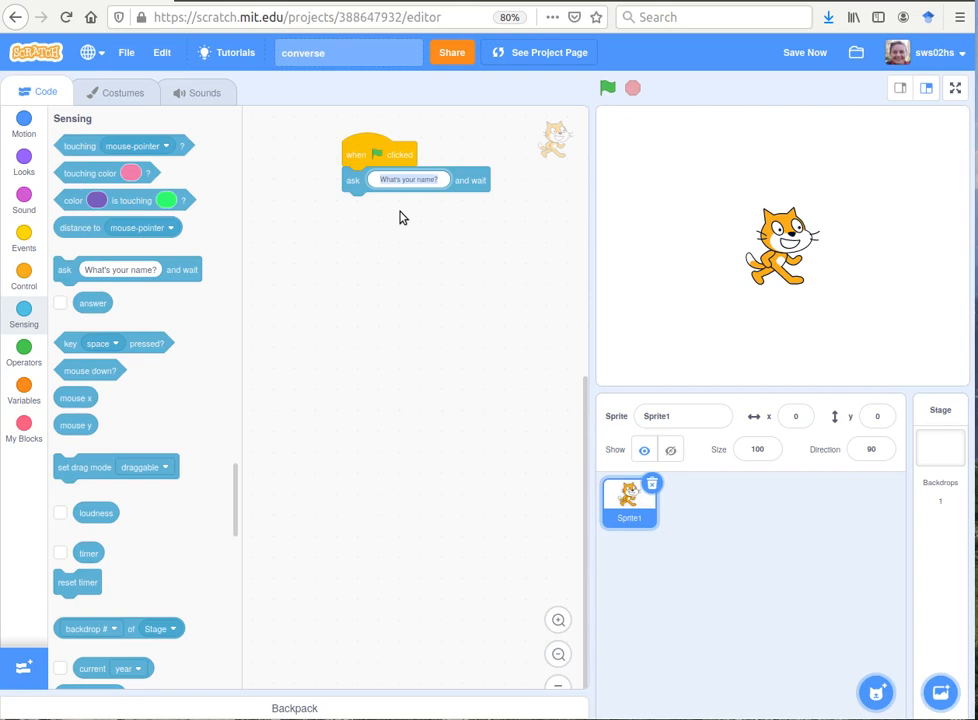
mouse_move(400, 216)
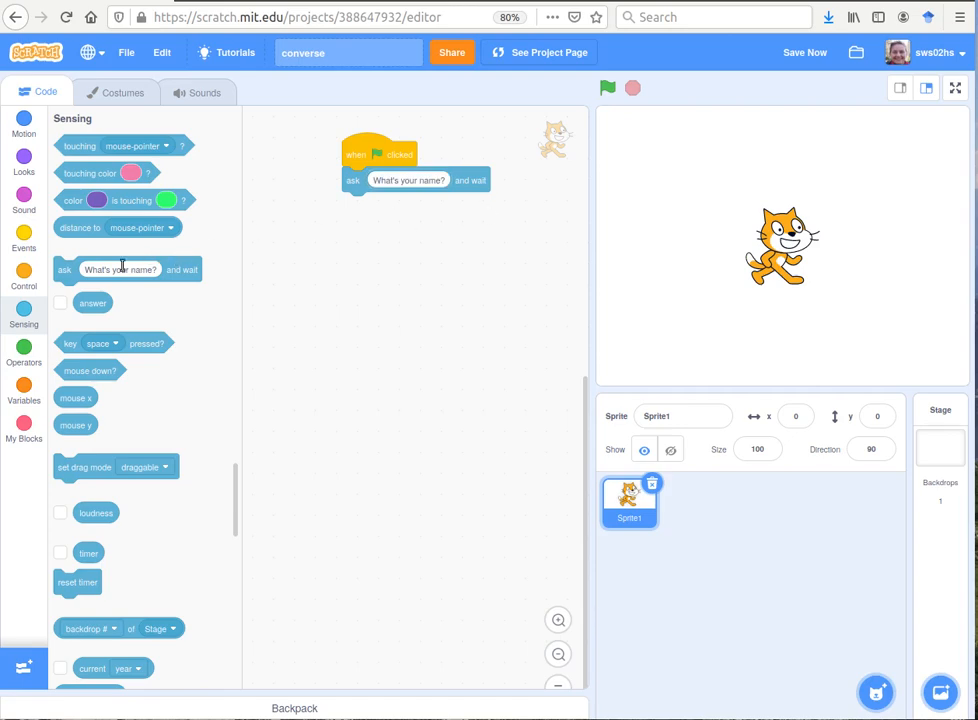
- Make a new variable 'name' available to all sprites
left_click(24, 386)
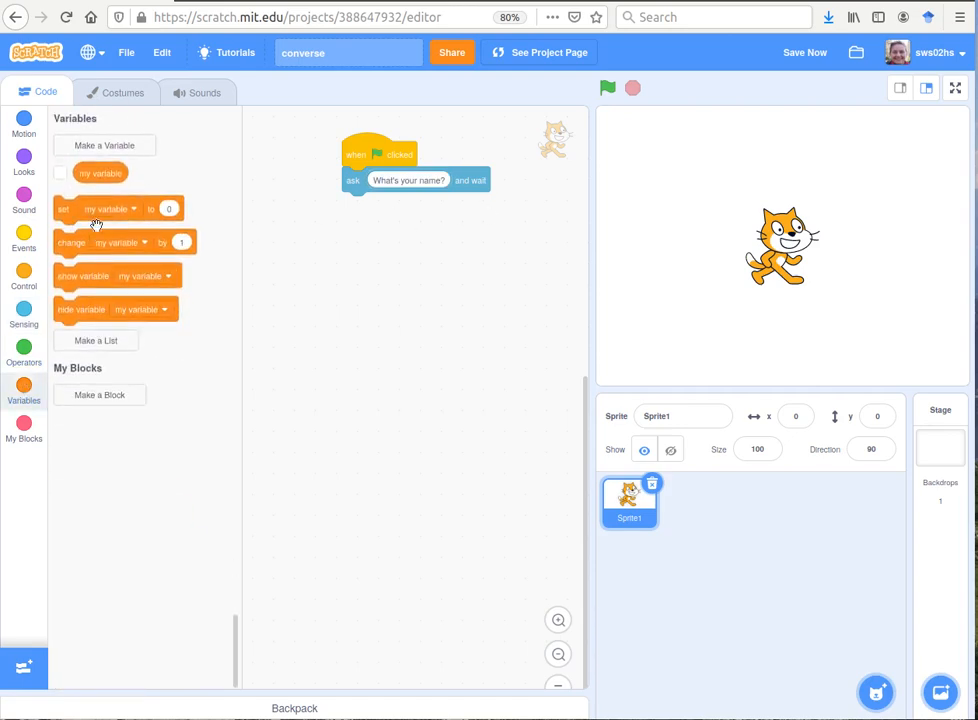
left_click(104, 144)
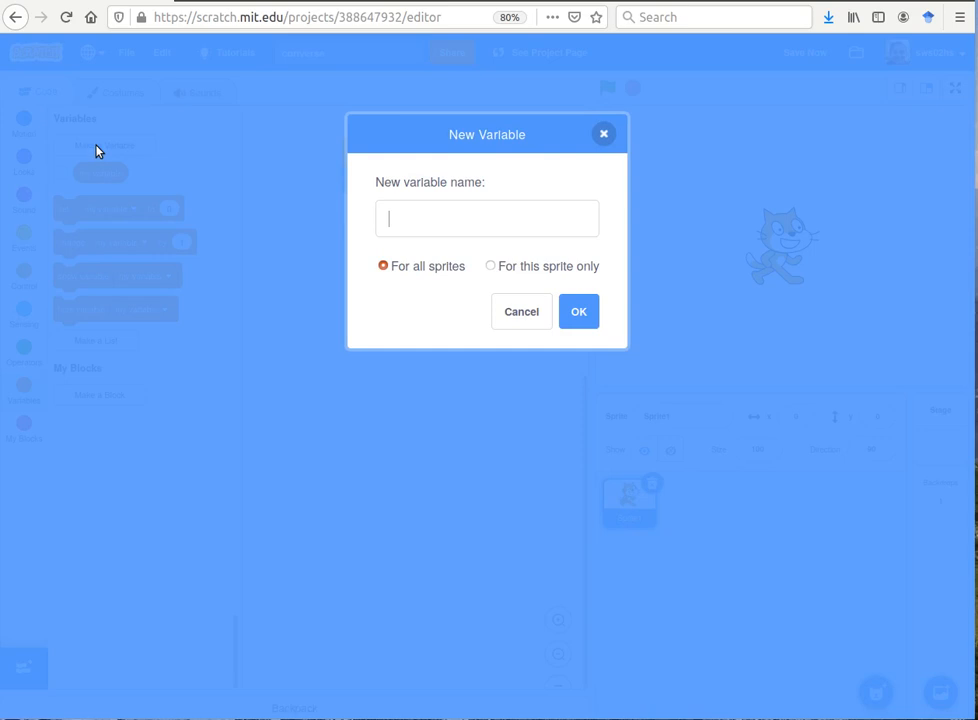
type("name")
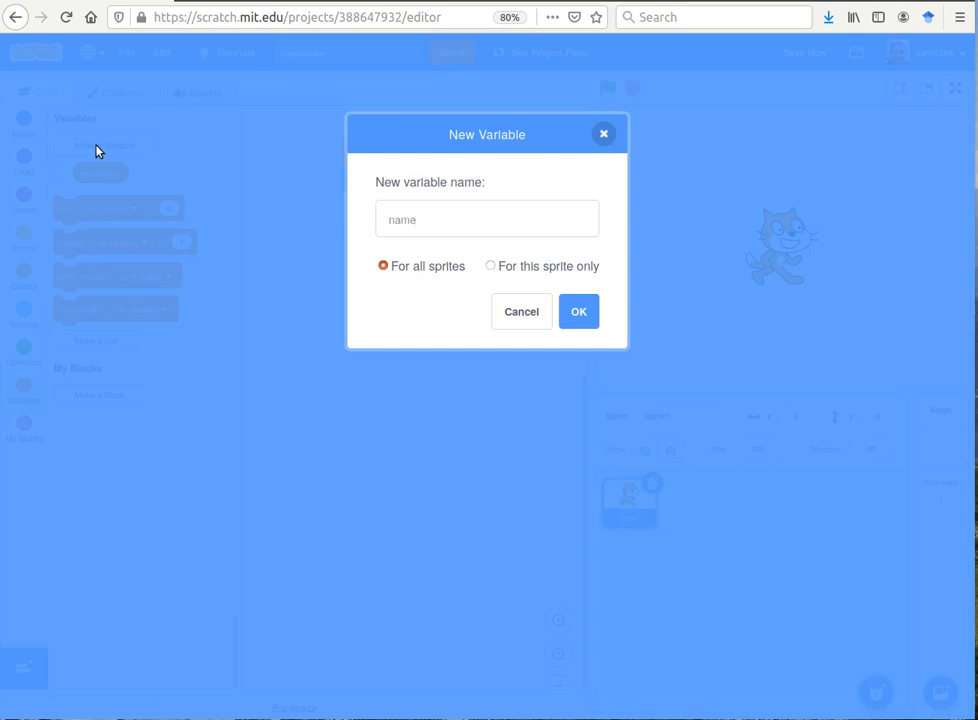
left_click(578, 312)
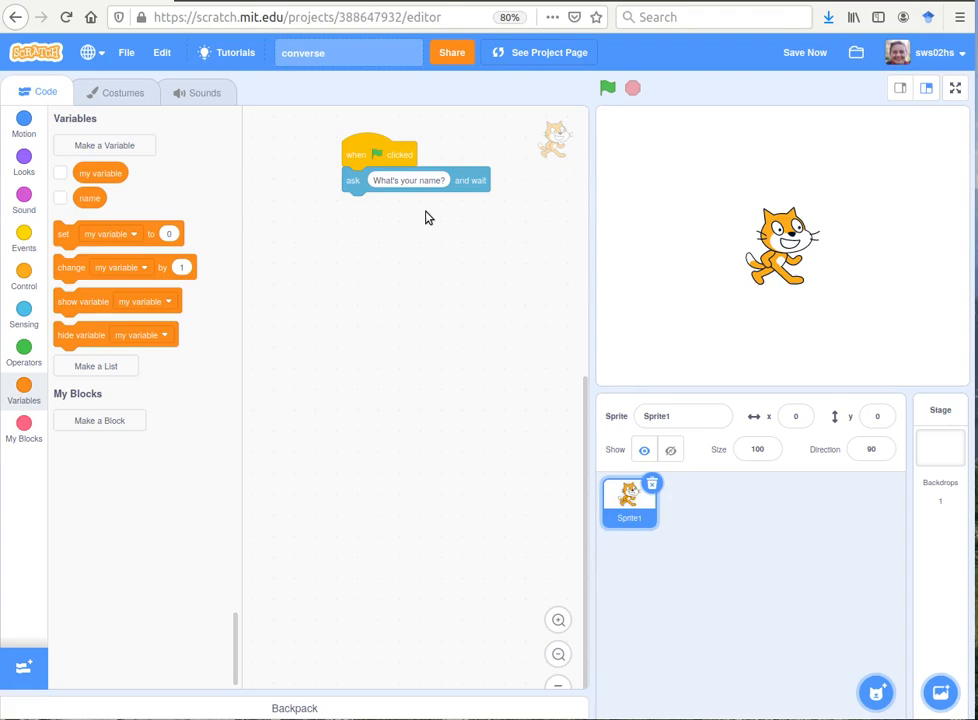
mouse_move(328, 210)
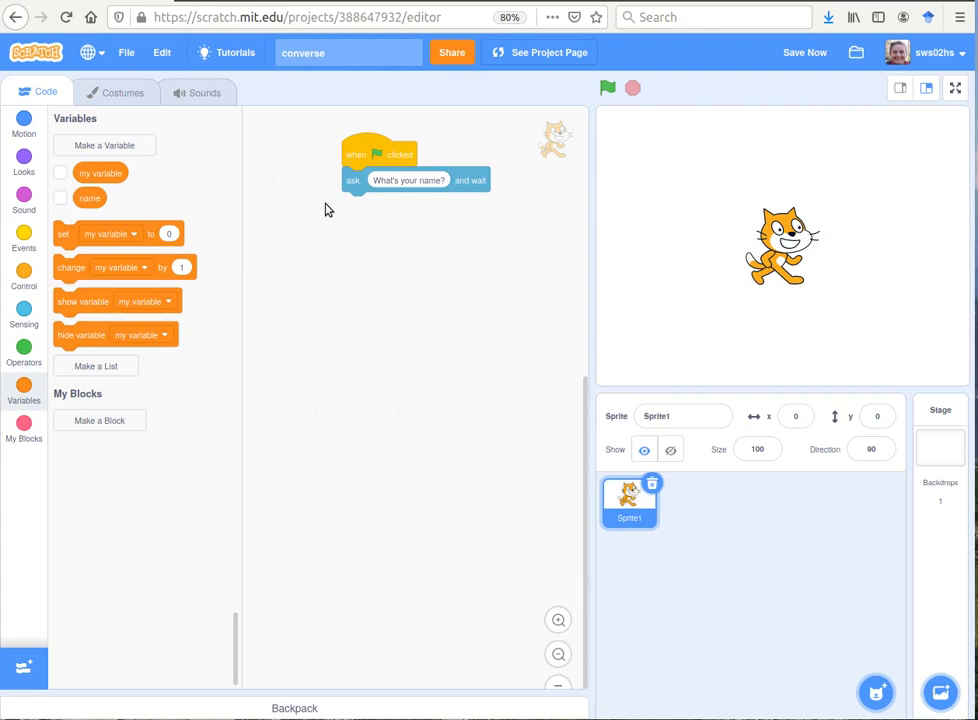
mouse_move(360, 204)
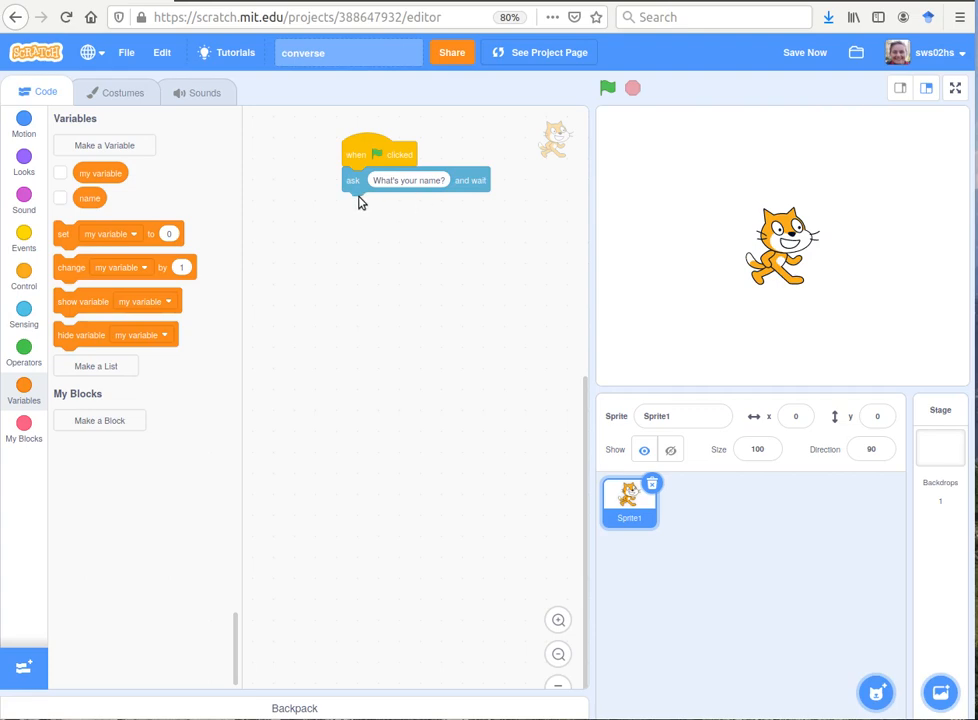
mouse_move(268, 228)
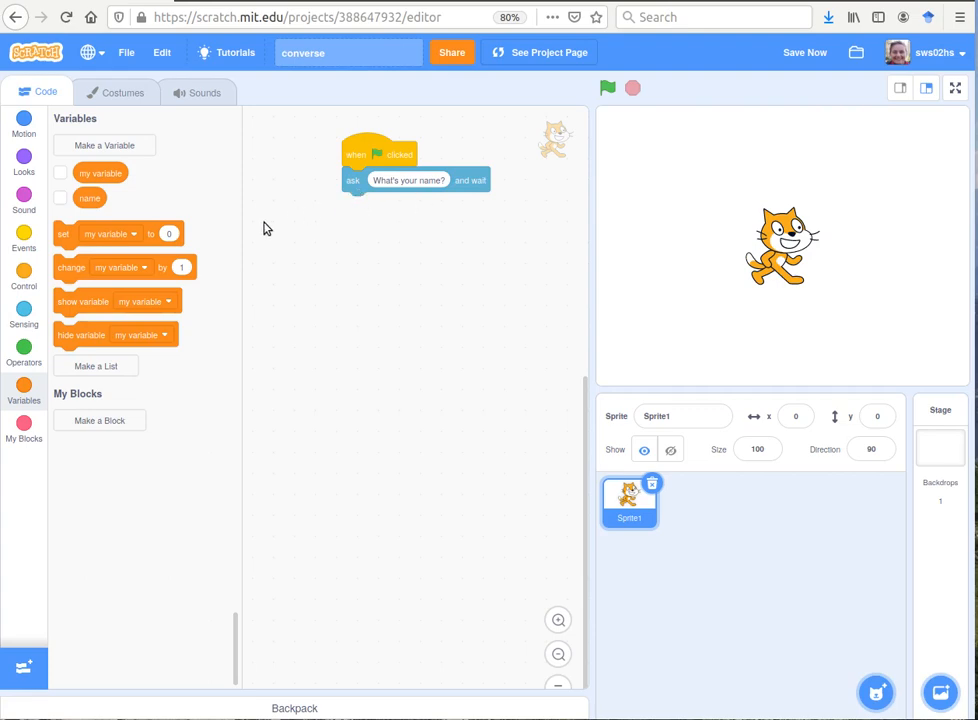
mouse_move(52, 272)
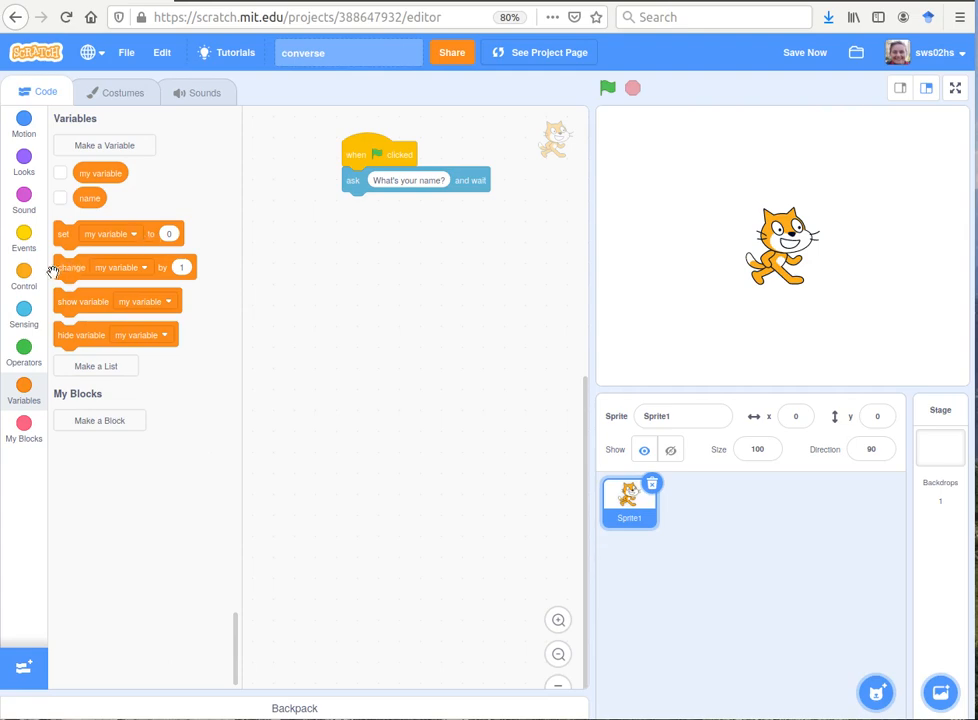
- Add 'set name to answer' directly under the ask-and-wait block
left_click_drag(64, 232, 360, 216)
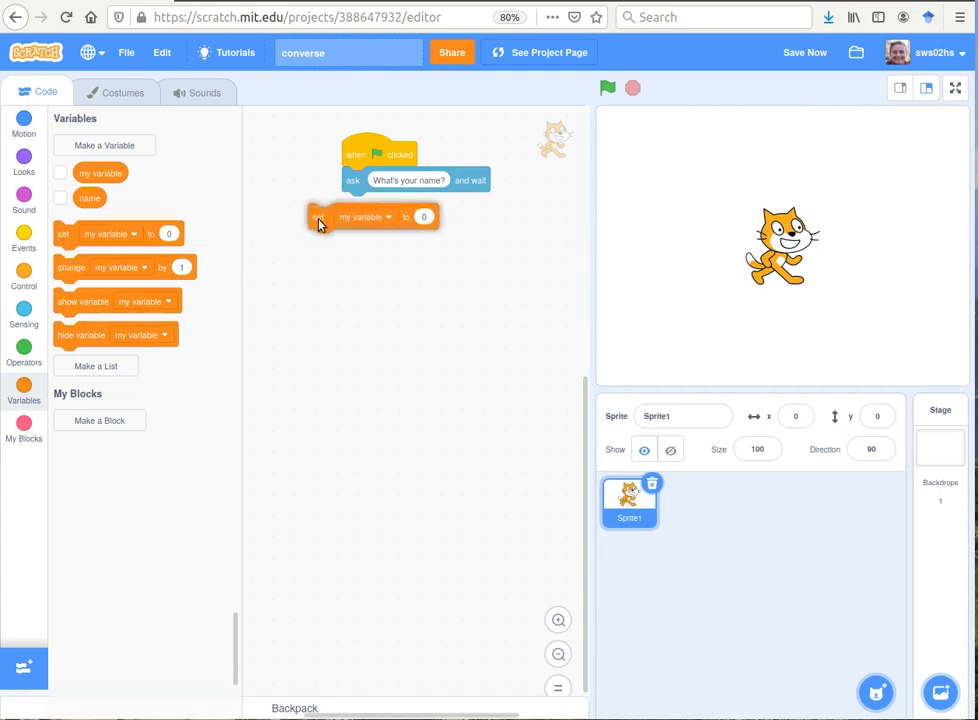
left_click(604, 88)
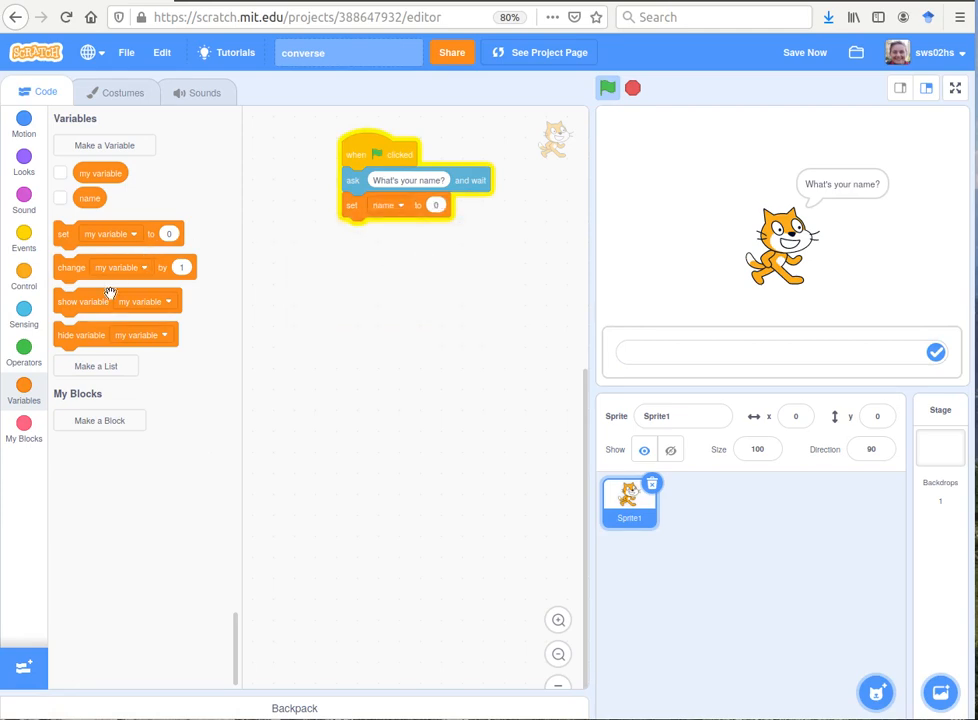
left_click(24, 324)
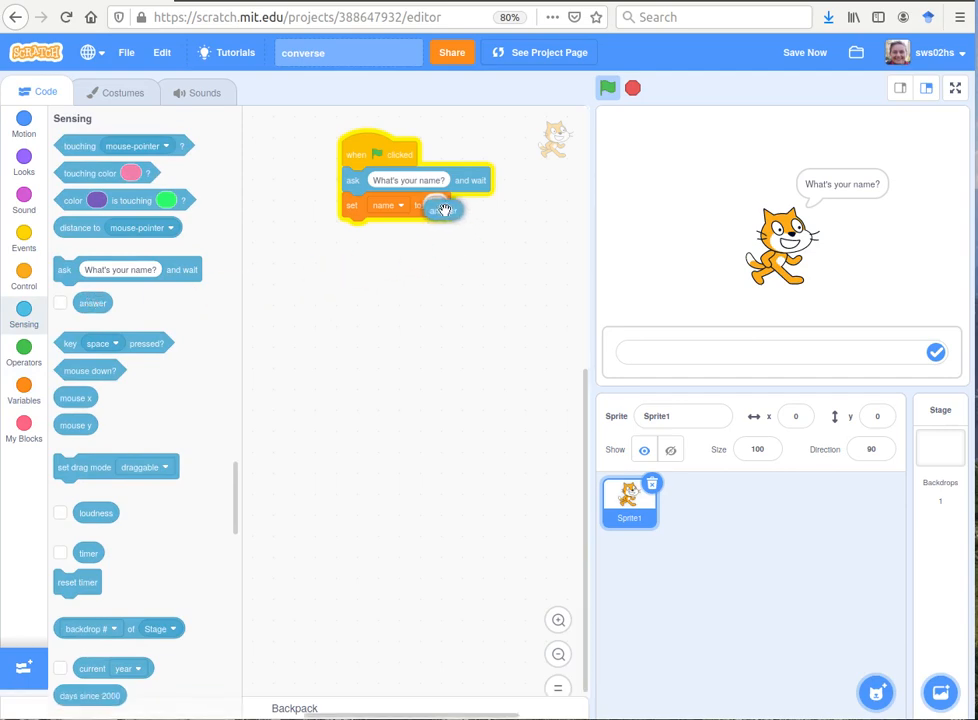
left_click_drag(444, 208, 436, 204)
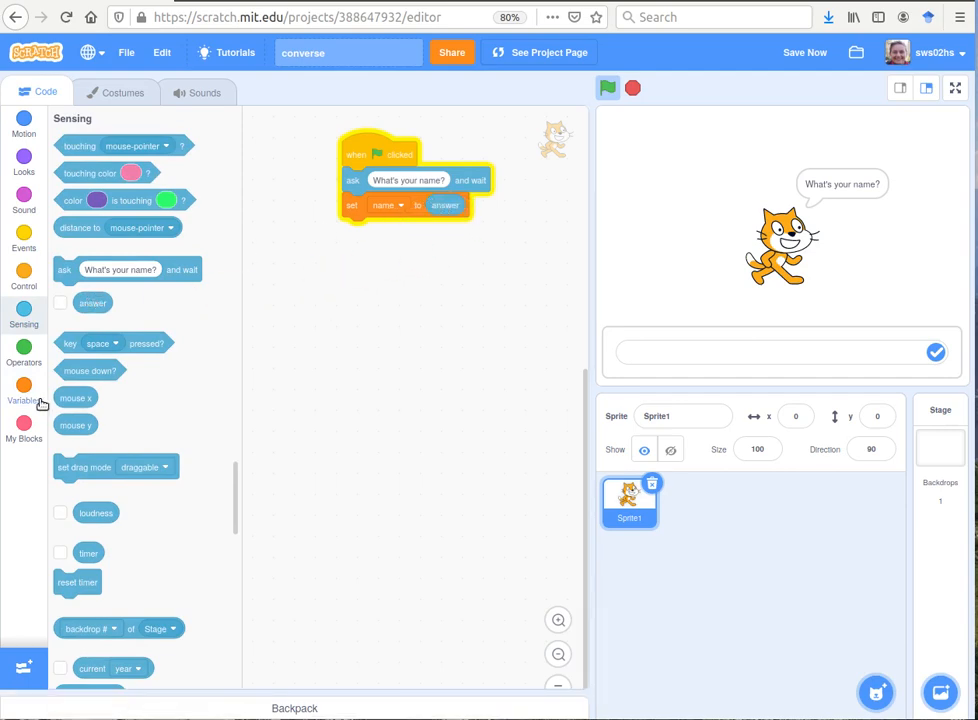
left_click(24, 396)
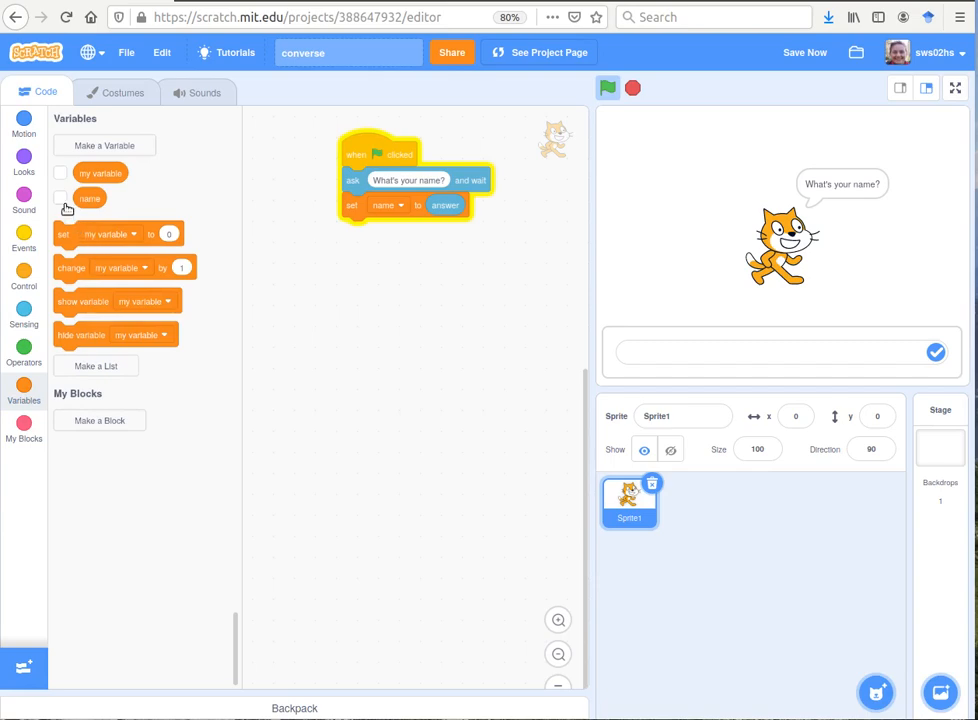
mouse_move(350, 228)
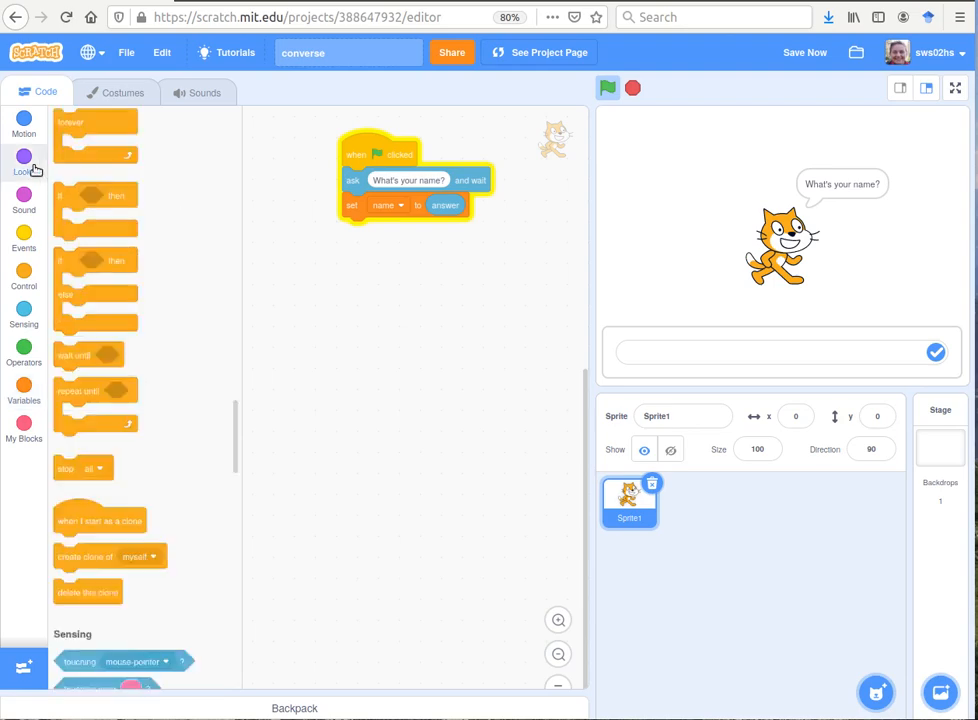
- Add 'say join Hello name for 2 seconds' at the end of the script
left_click(24, 156)
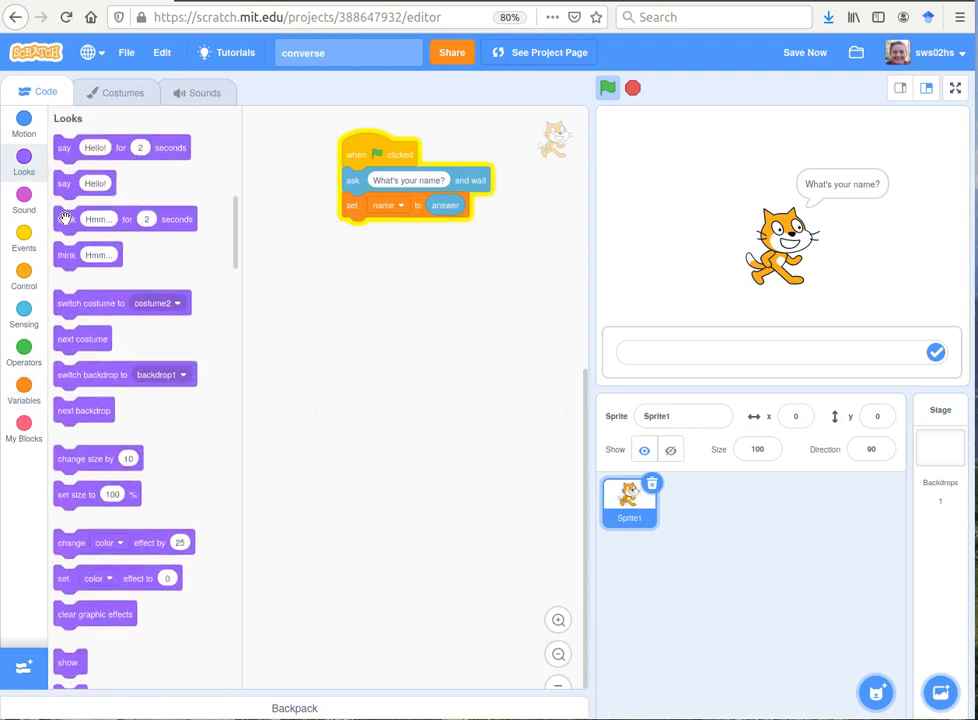
mouse_move(62, 148)
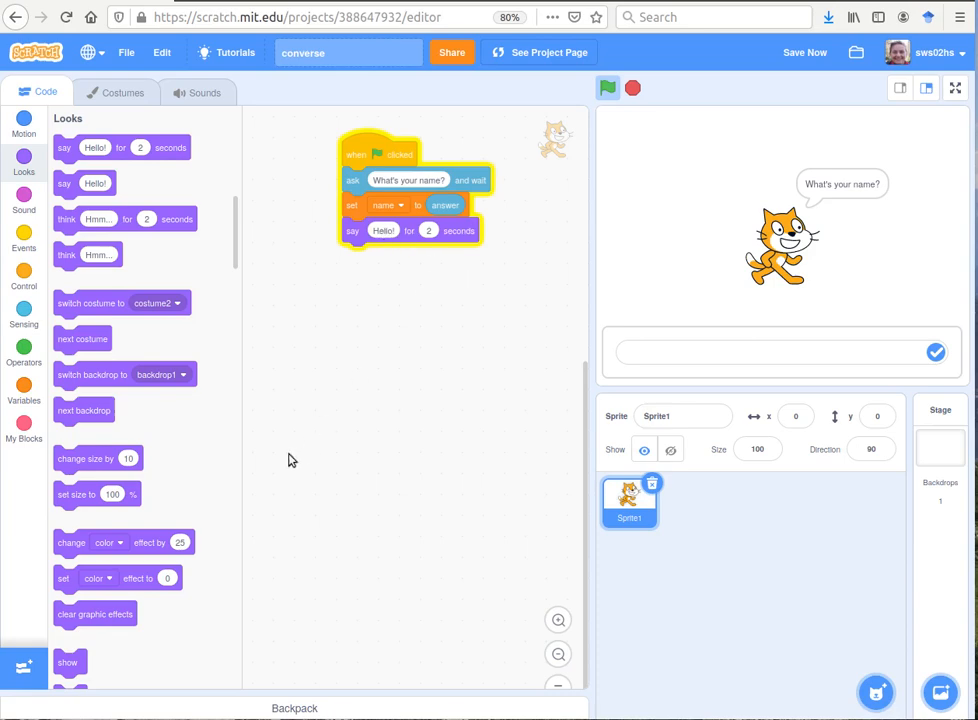
mouse_move(72, 410)
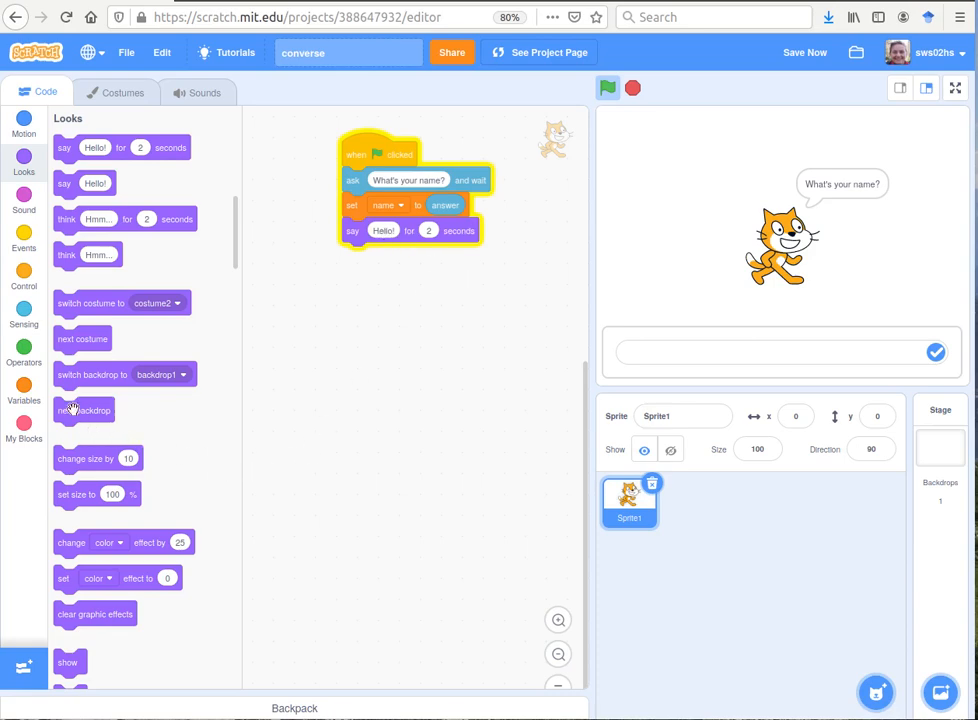
left_click(24, 350)
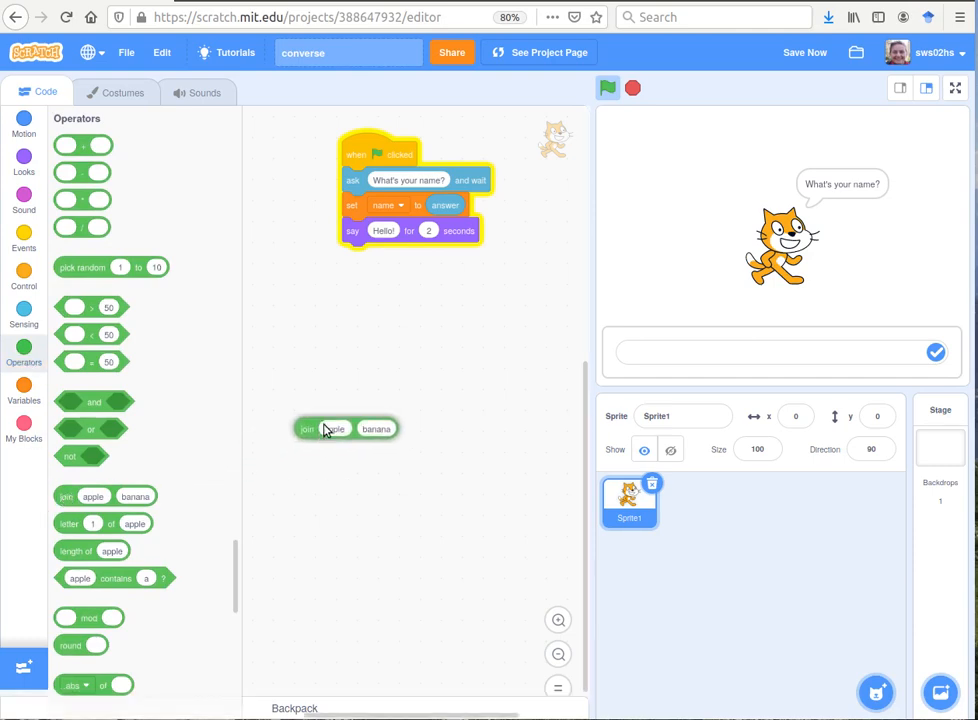
left_click_drag(344, 428, 416, 368)
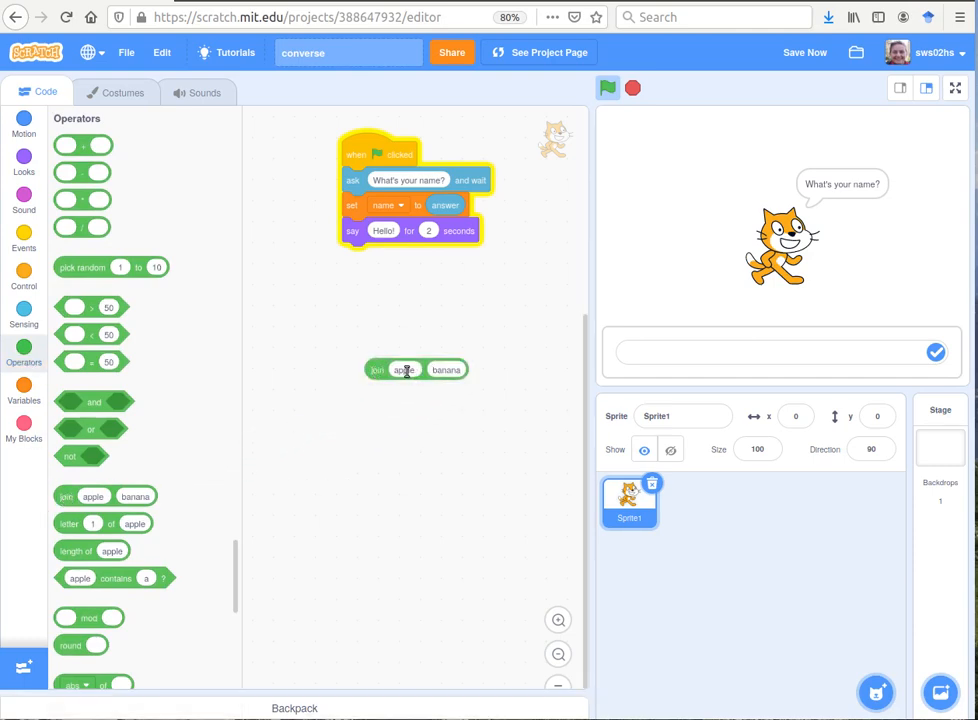
left_click(404, 368)
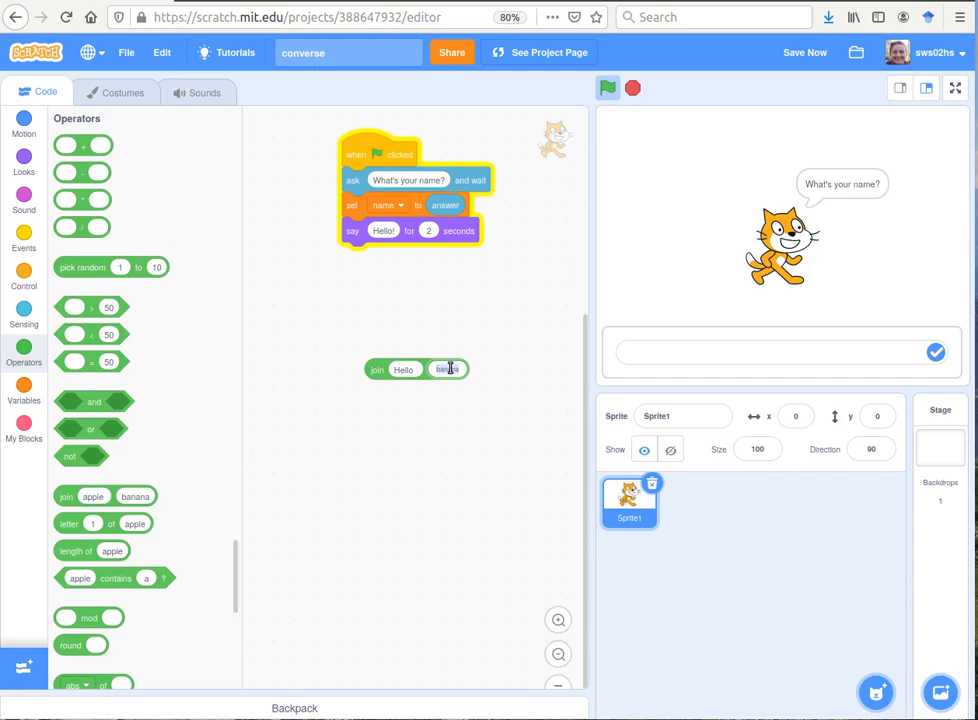
left_click(24, 370)
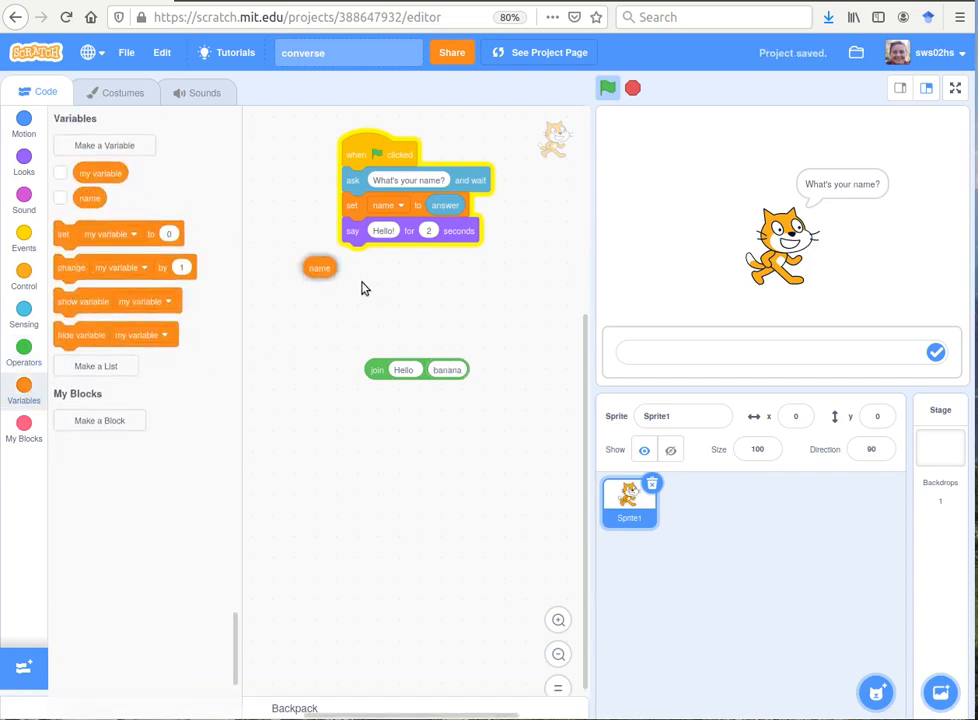
left_click_drag(320, 268, 444, 370)
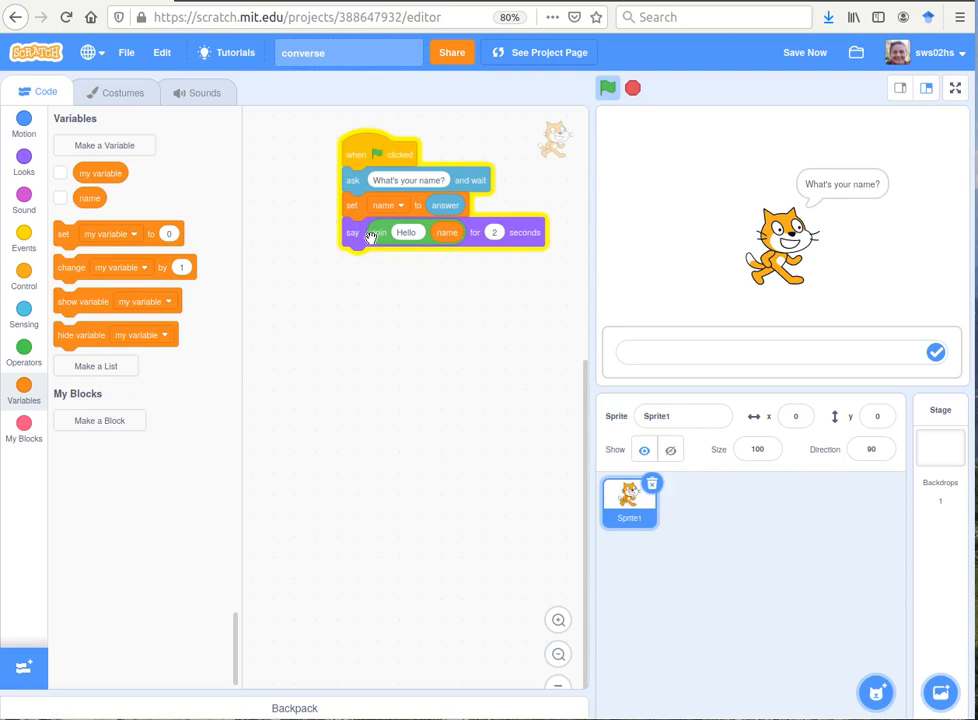
mouse_move(318, 248)
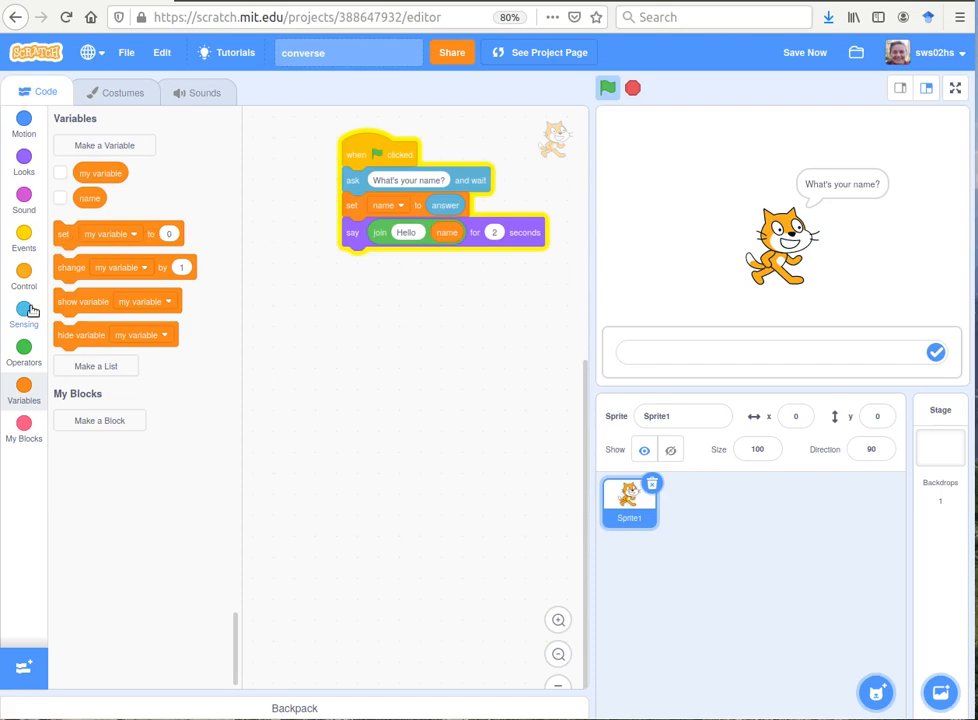
- Attach a second ask-and-wait block with the question 'How old are you?'
left_click(24, 312)
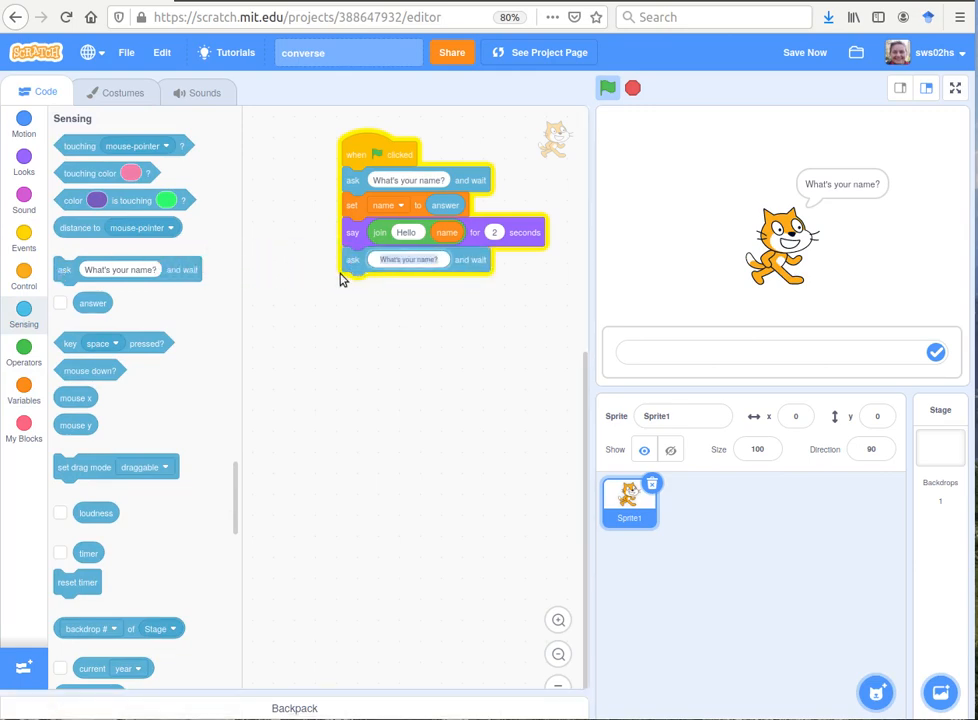
type("How old are you?")
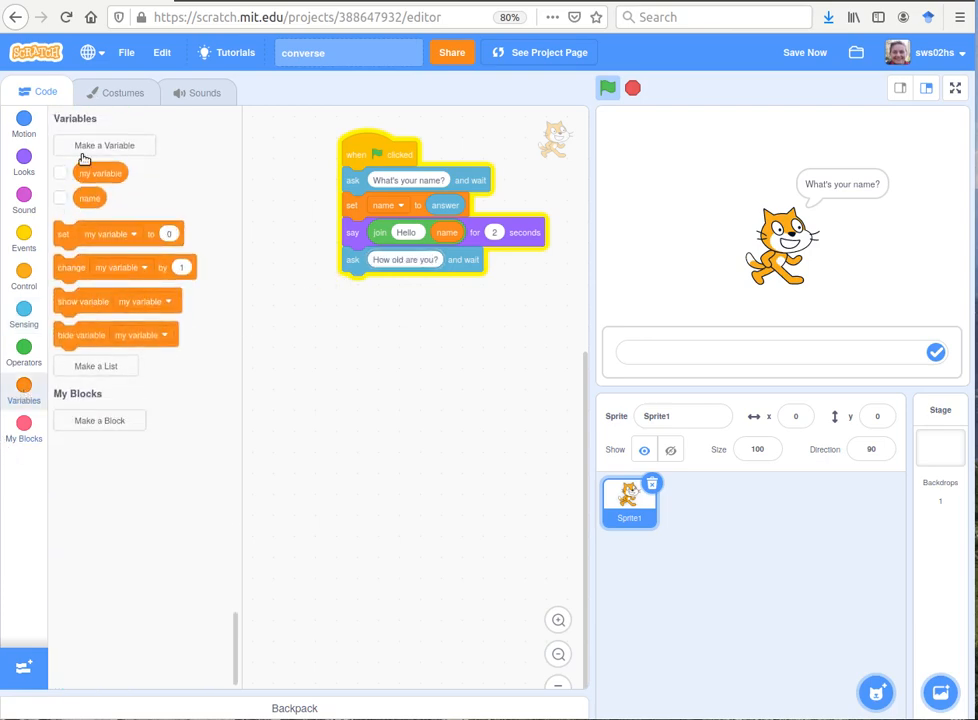
- Create the 'age' variable and end the script with 'set age to answer'
left_click(104, 144)
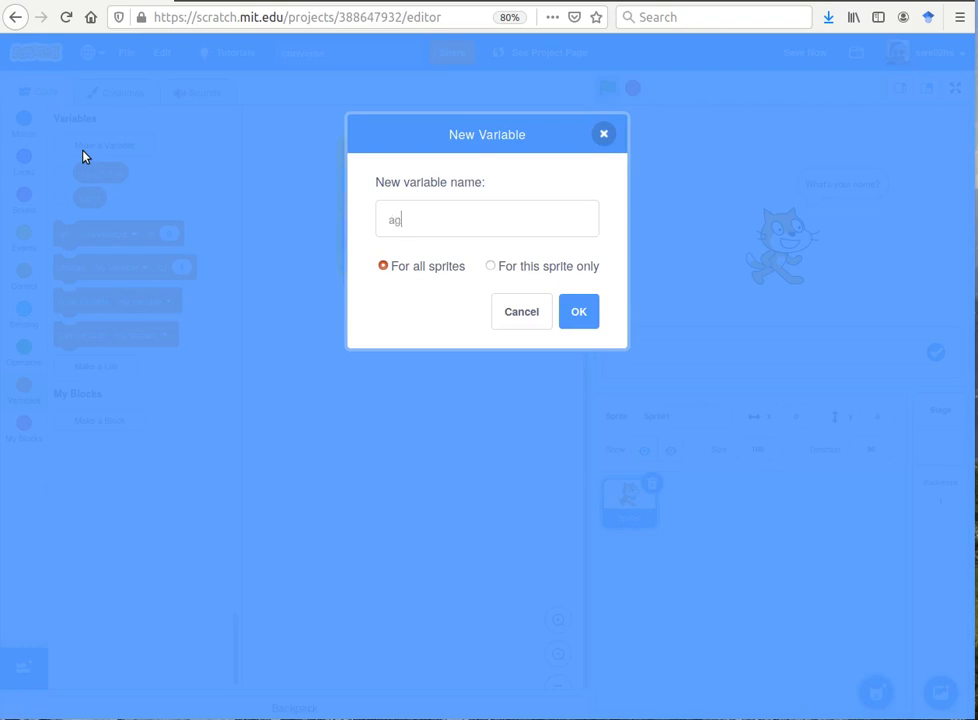
left_click(578, 312)
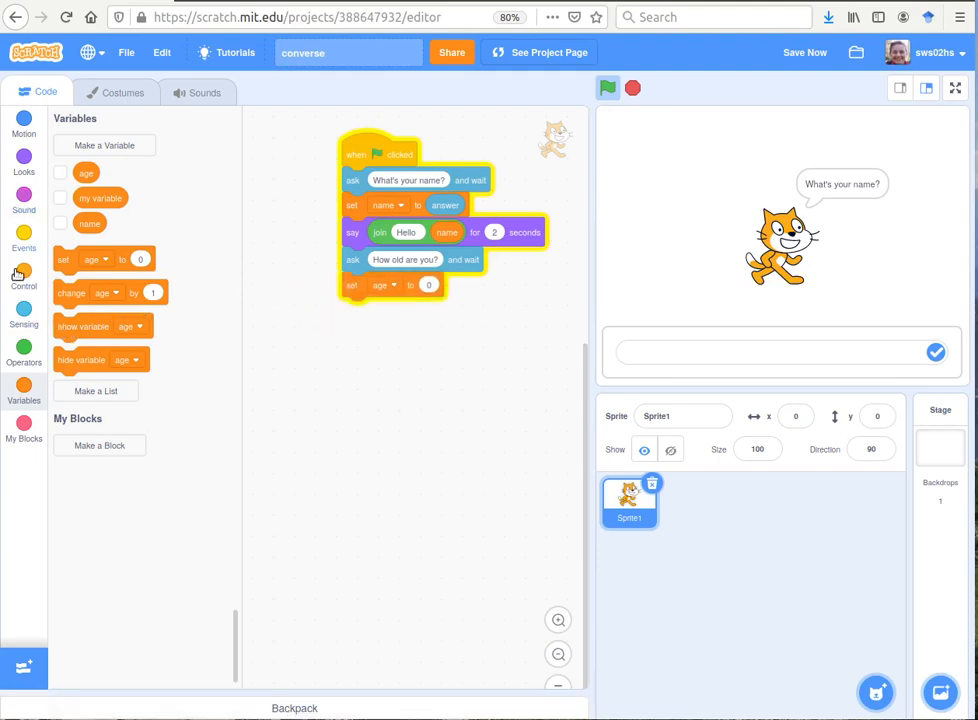
left_click(24, 320)
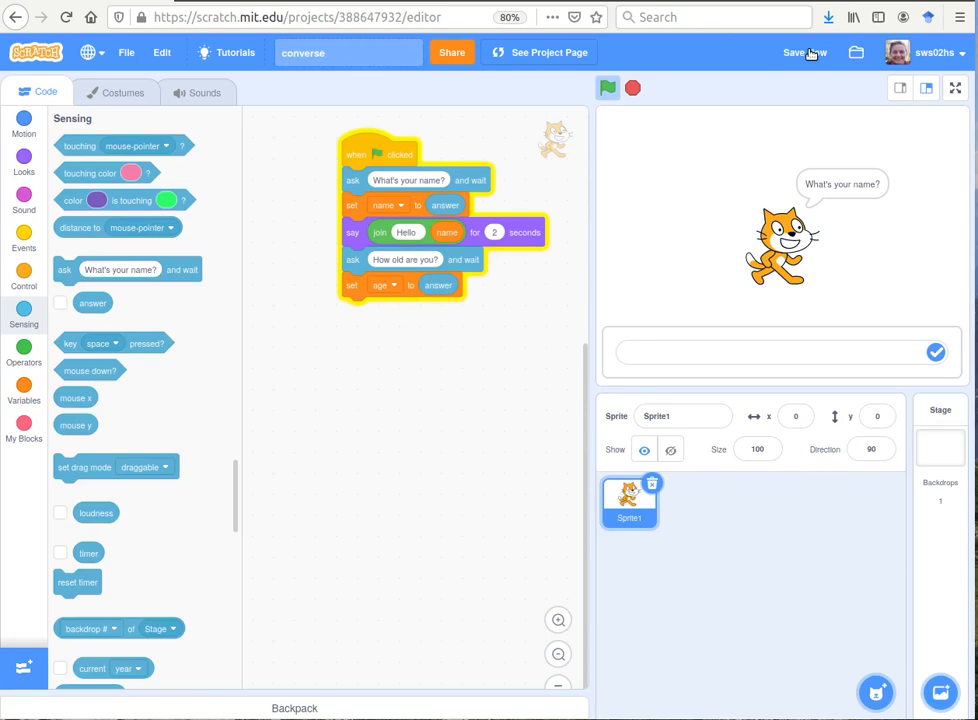
- Test the script with the green flag and answer 48 to the age question
left_click(792, 52)
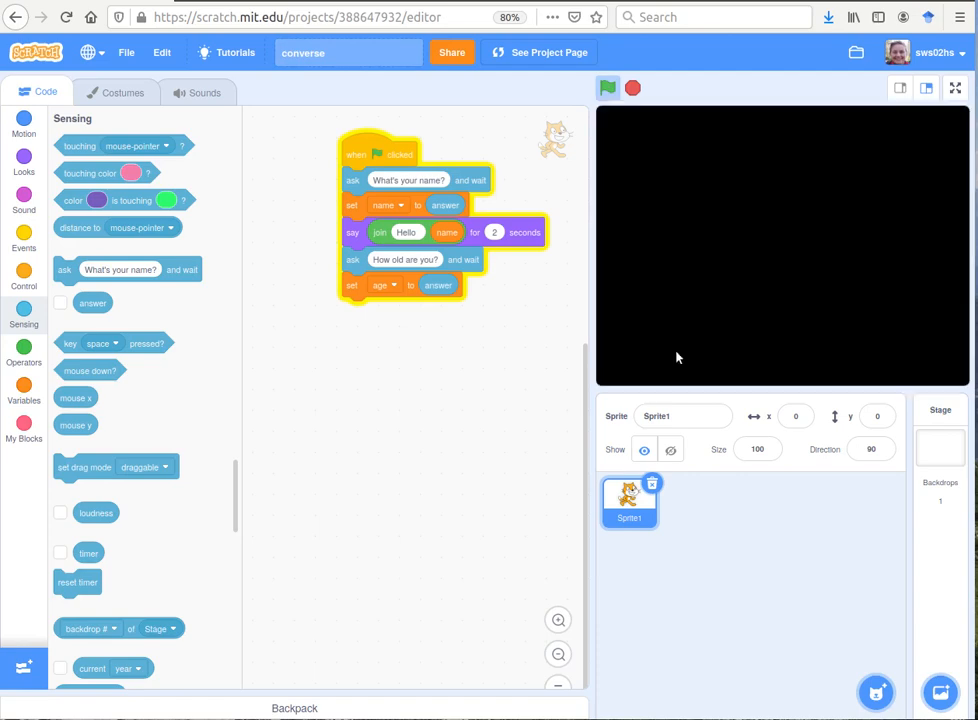
left_click(600, 88)
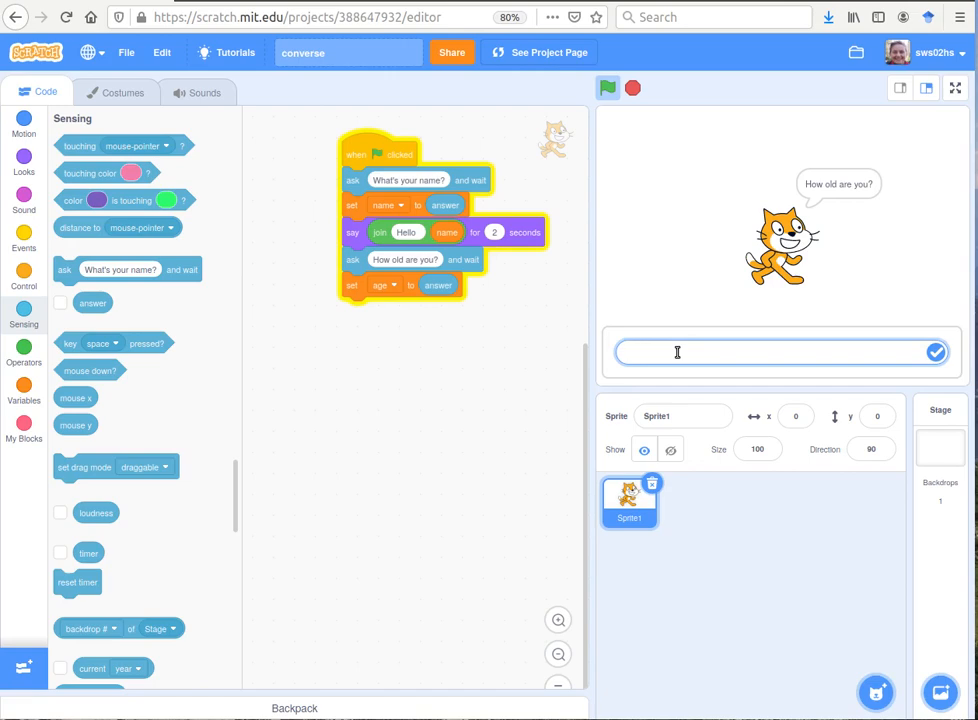
type("48")
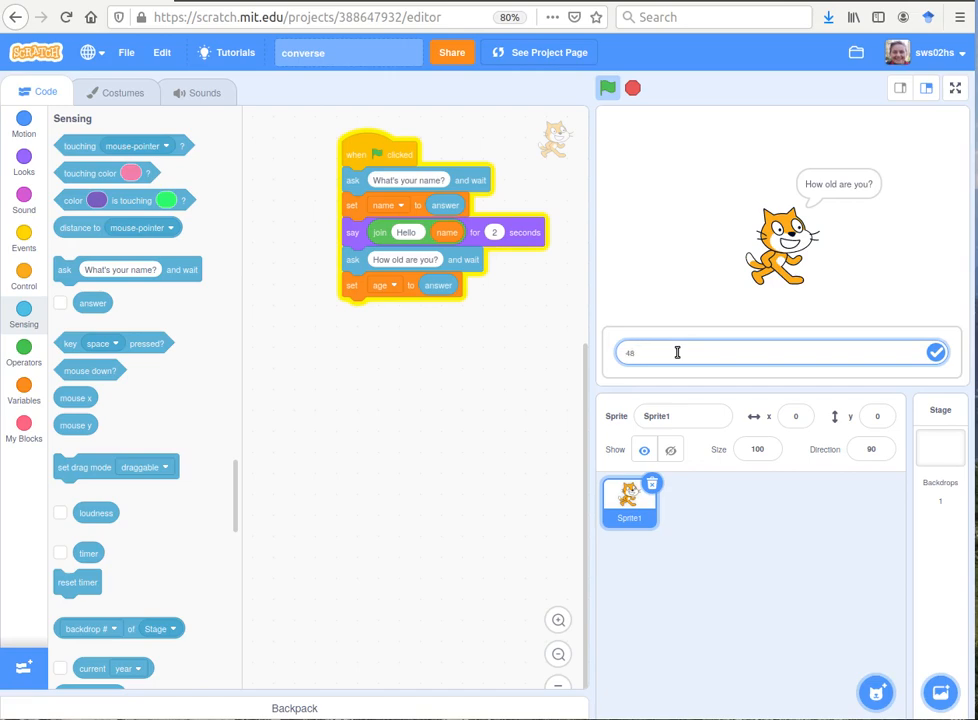
left_click(934, 352)
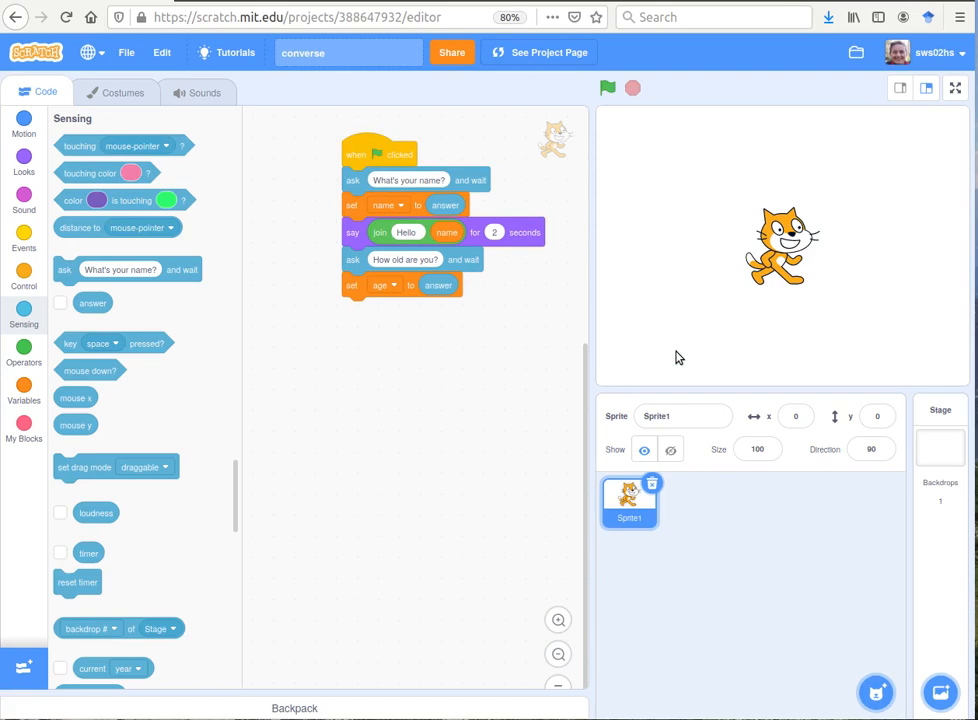
mouse_move(412, 324)
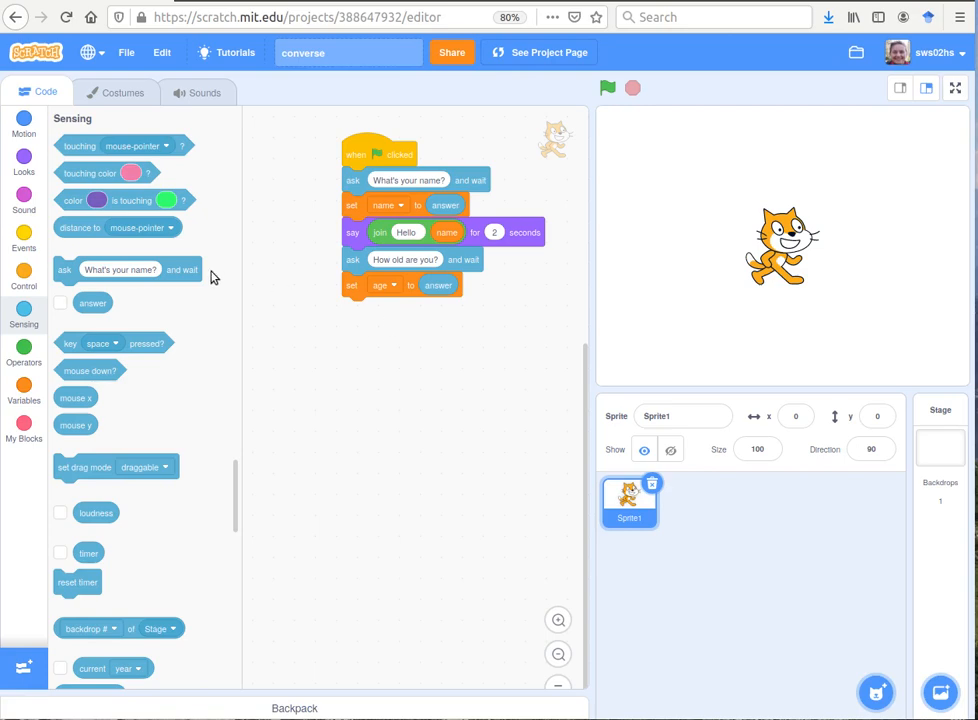
- Append an if-else block whose condition compares the age variable to 48
left_click(24, 274)
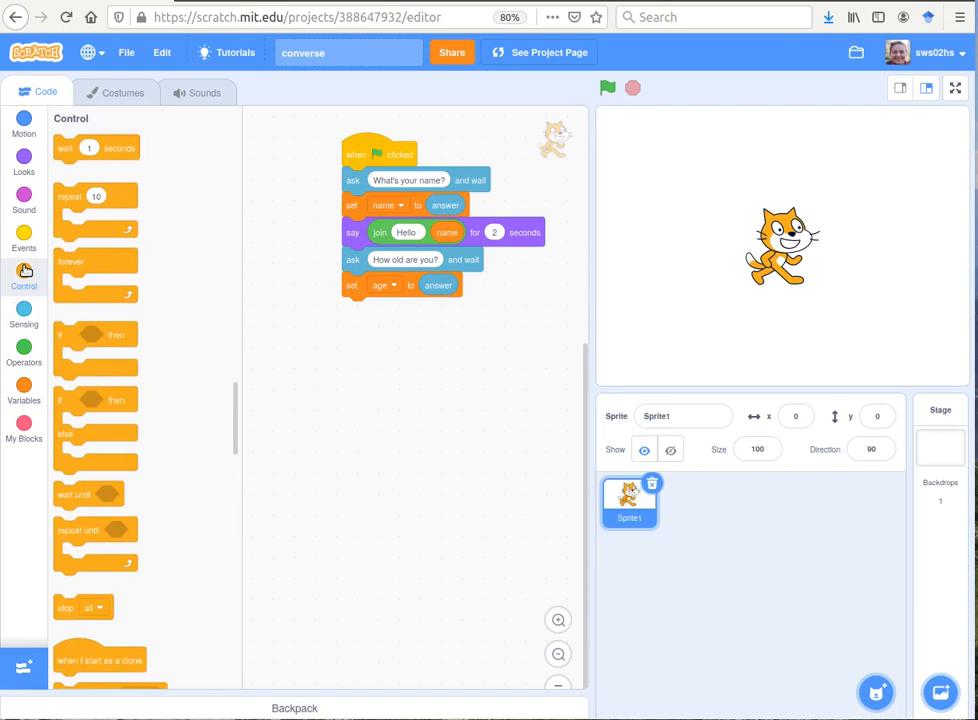
mouse_move(62, 398)
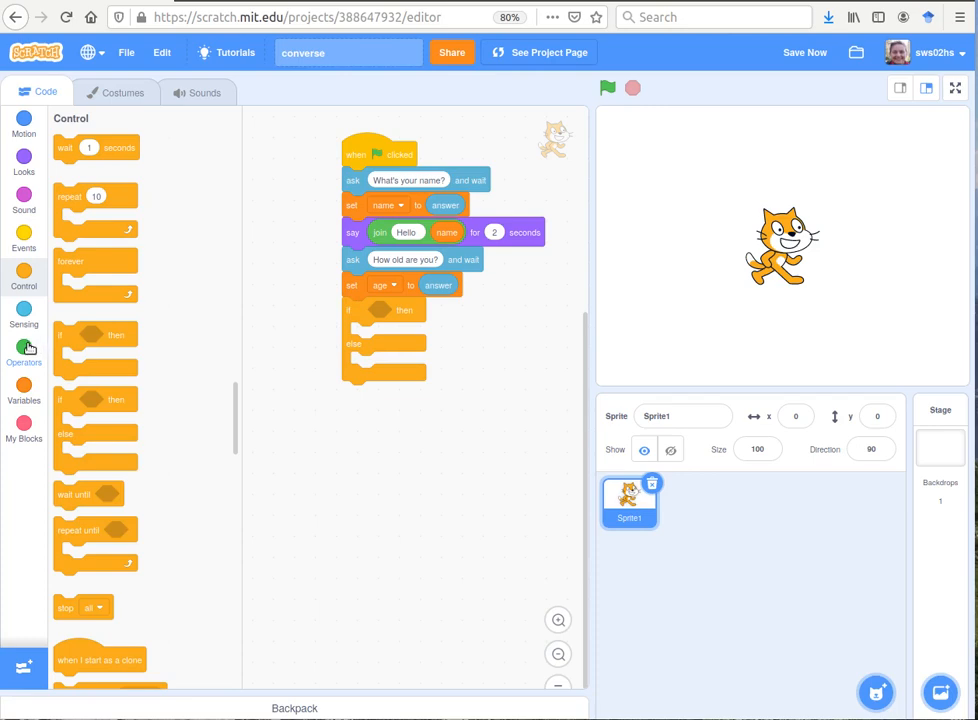
left_click(24, 348)
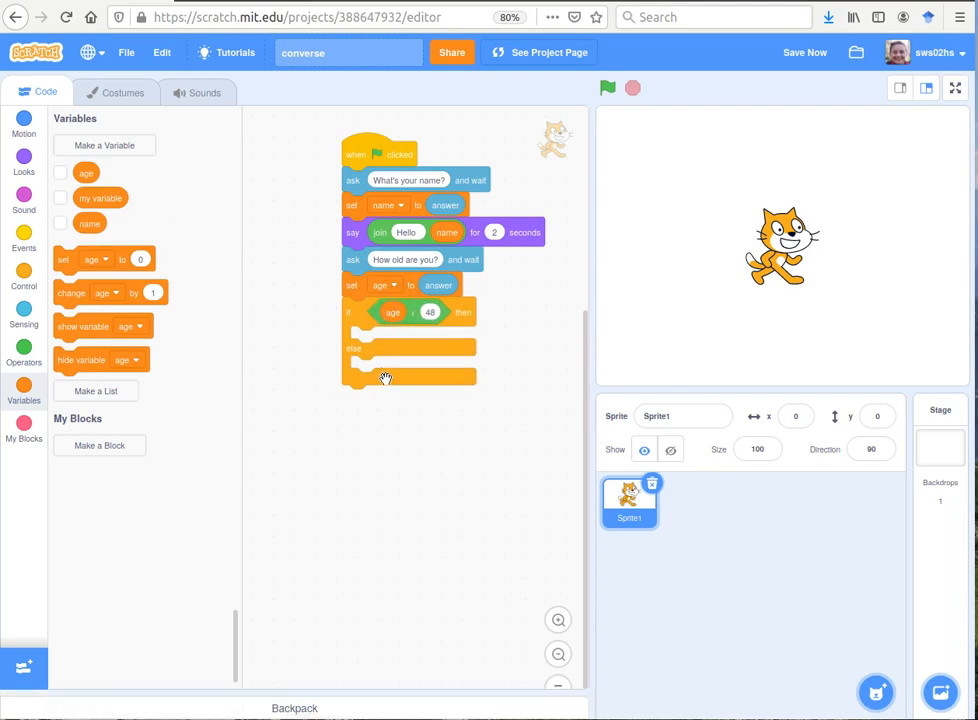
mouse_move(264, 290)
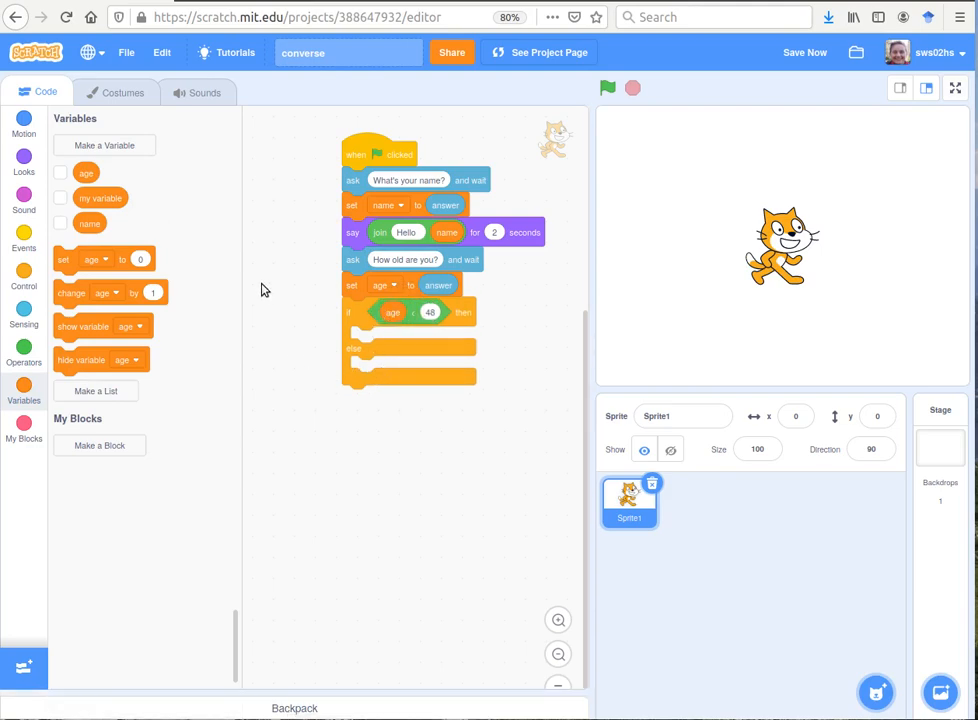
mouse_move(24, 200)
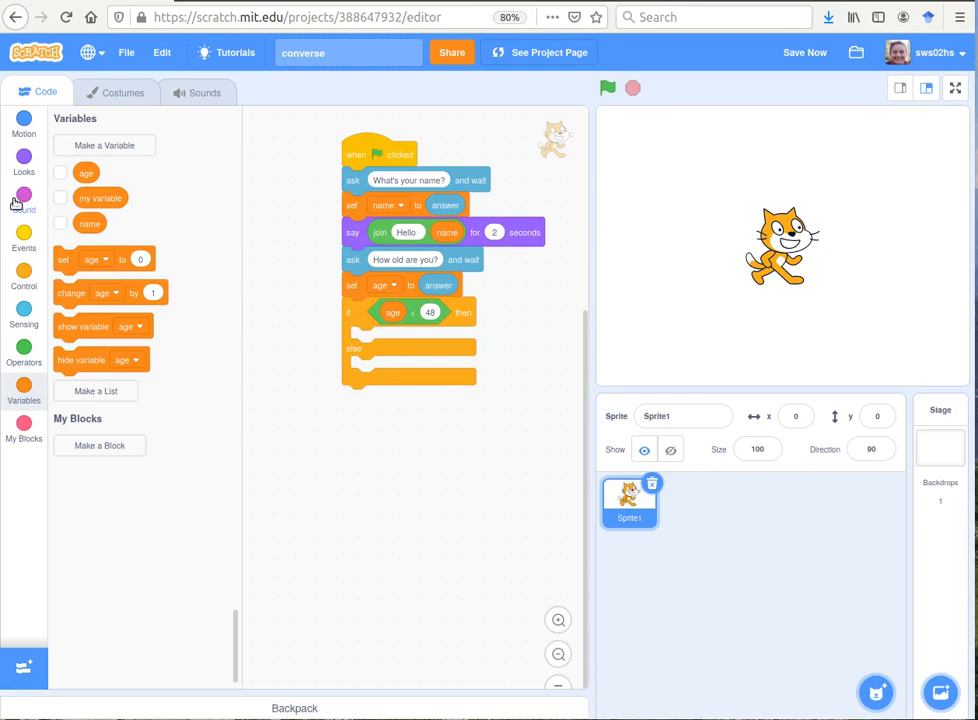
- Make the if branch say 'You are younger than me'
left_click(24, 172)
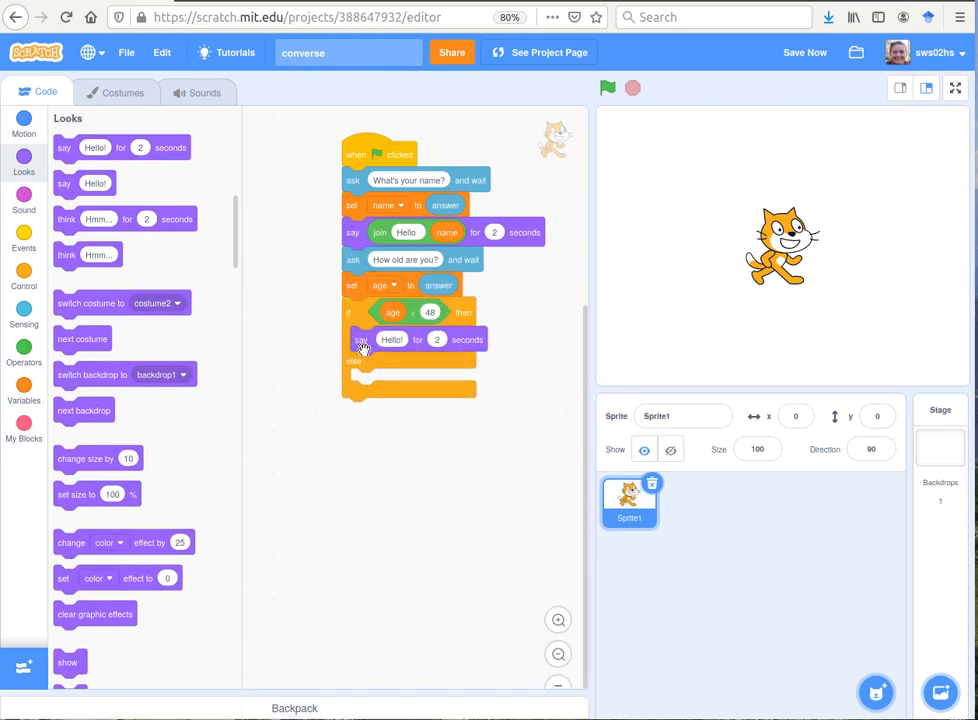
left_click(392, 340)
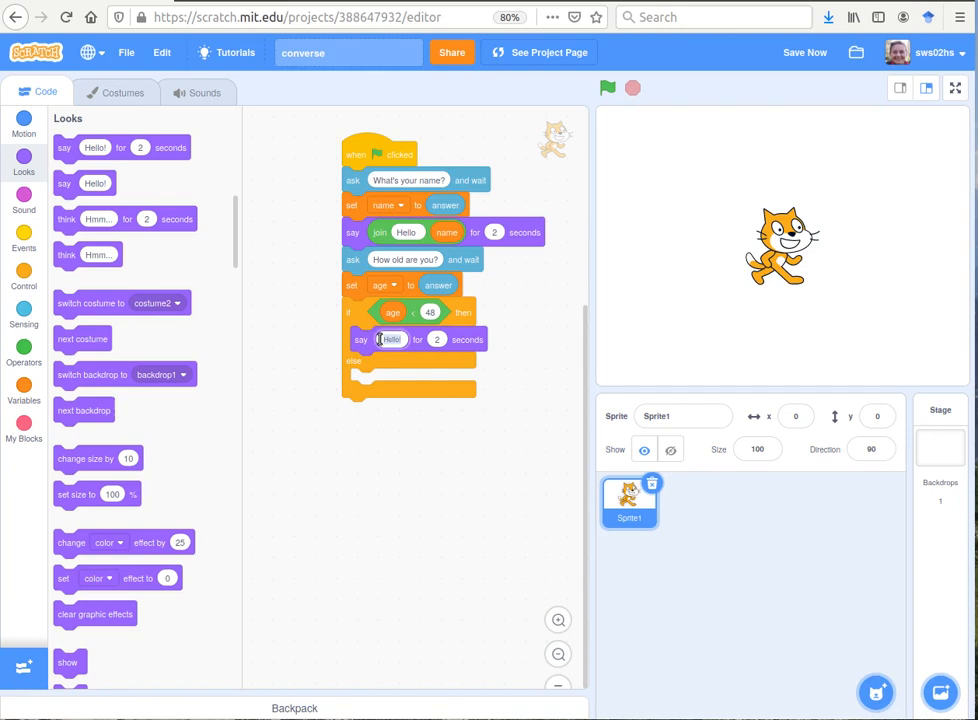
type("You are yo")
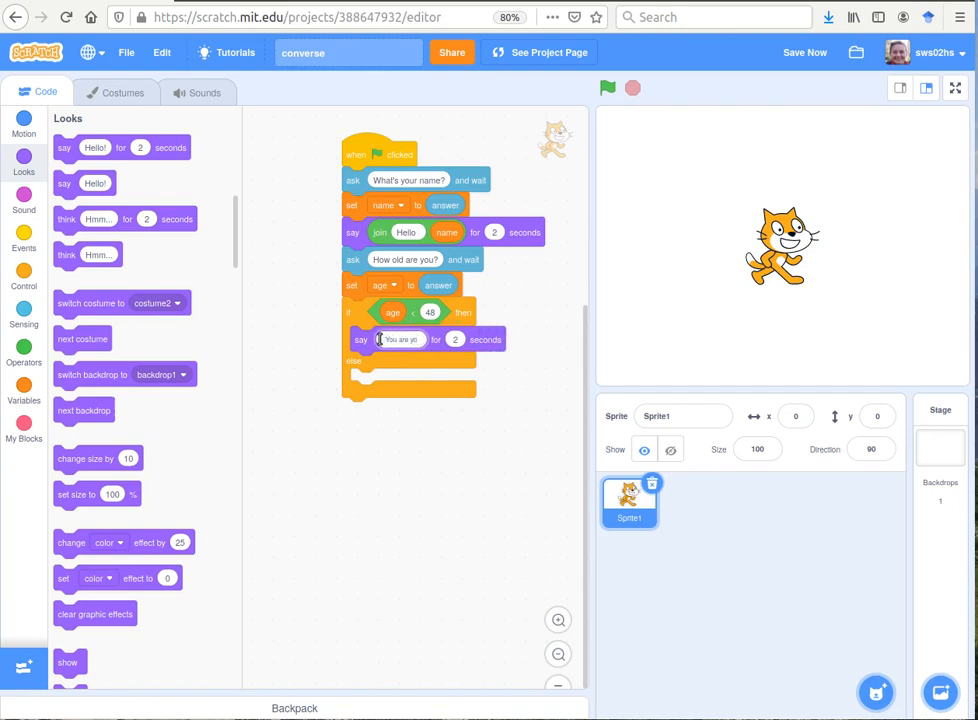
type("You are younger than me")
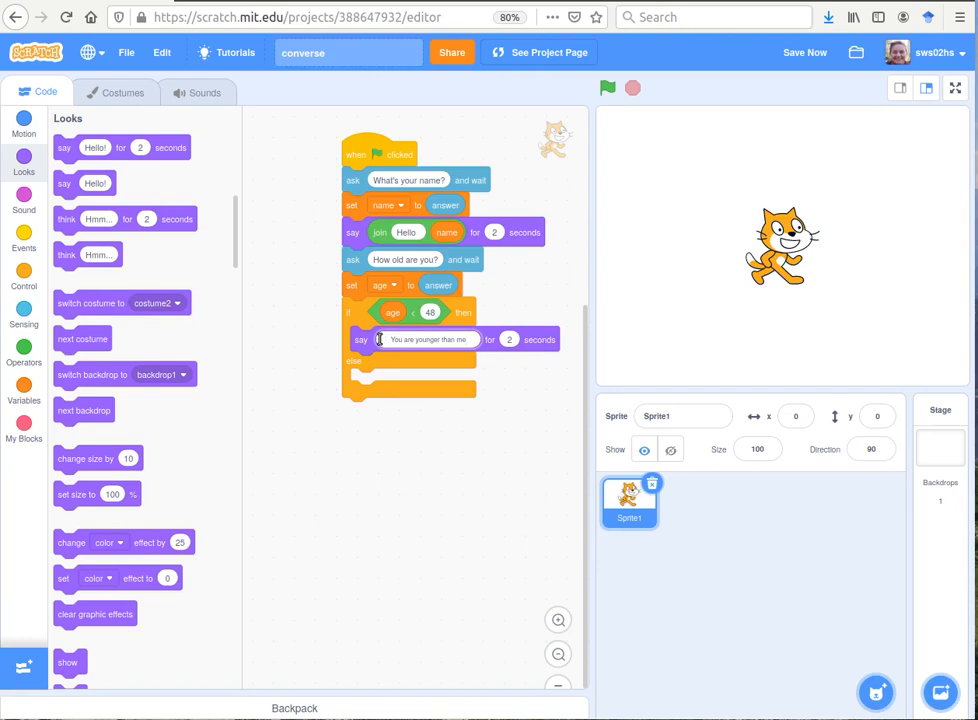
mouse_move(354, 392)
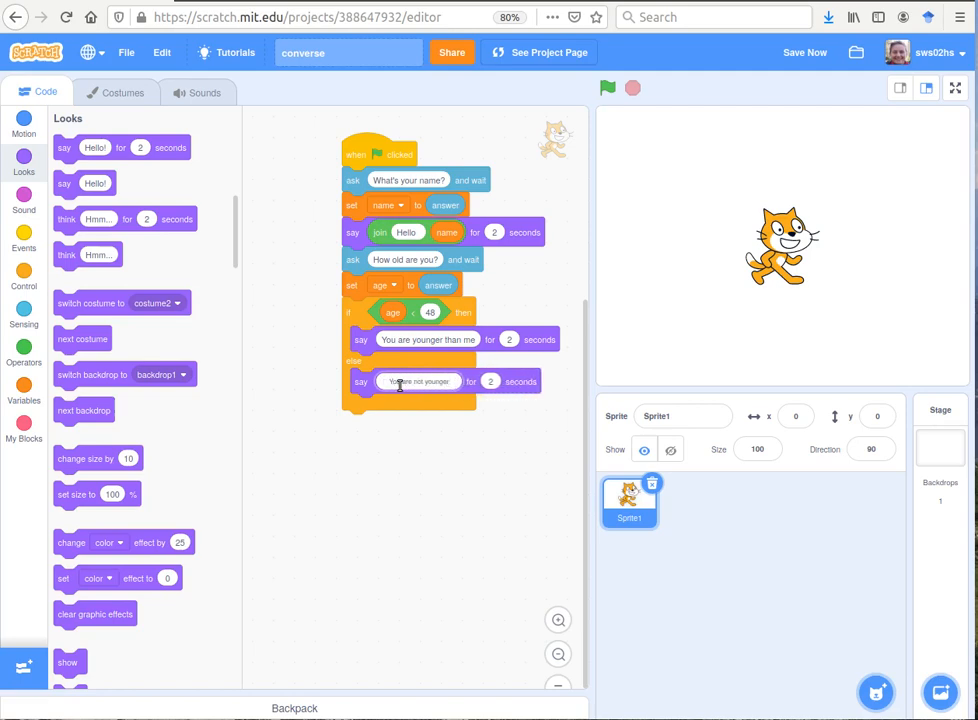
- Make the else branch say 'You are not younger than me' and save the project
left_click(418, 380)
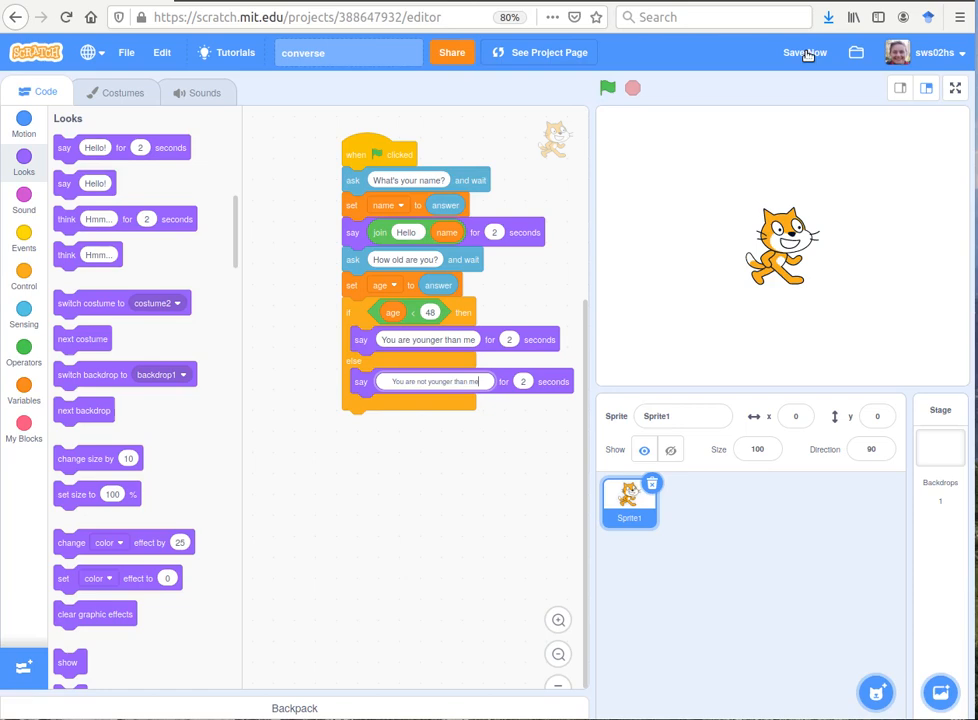
left_click(804, 50)
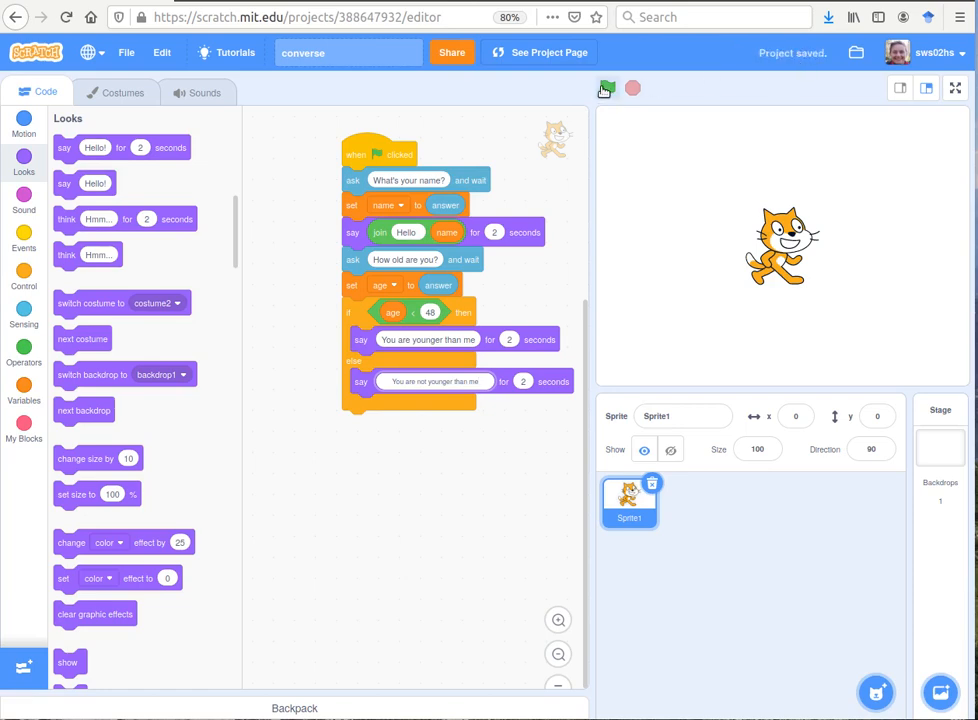
left_click(586, 88)
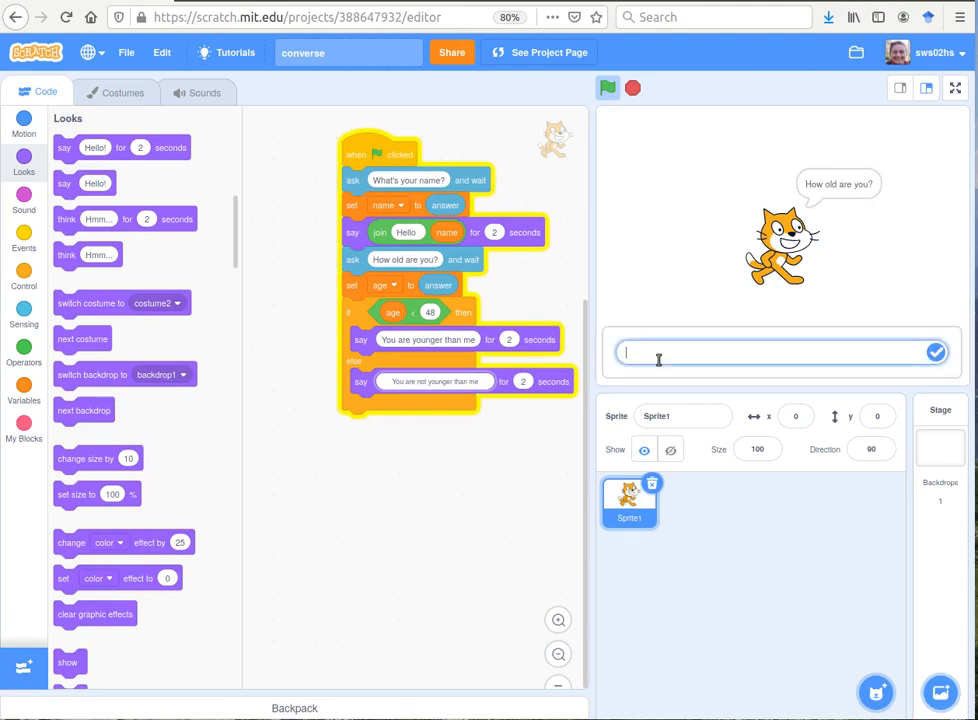
type("45")
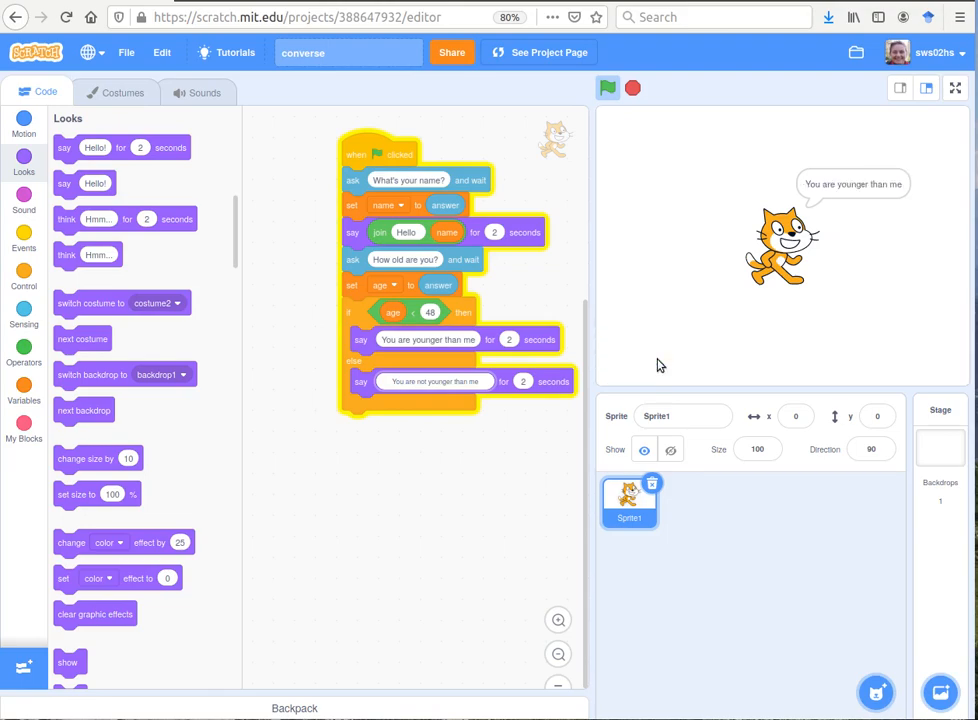
left_click(632, 88)
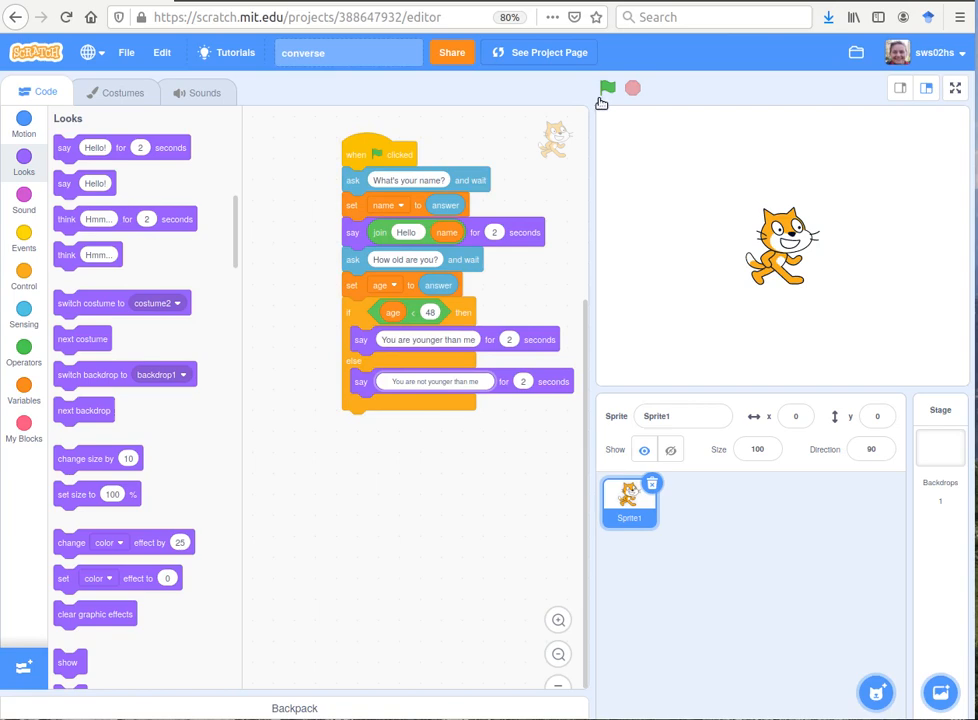
left_click(608, 88)
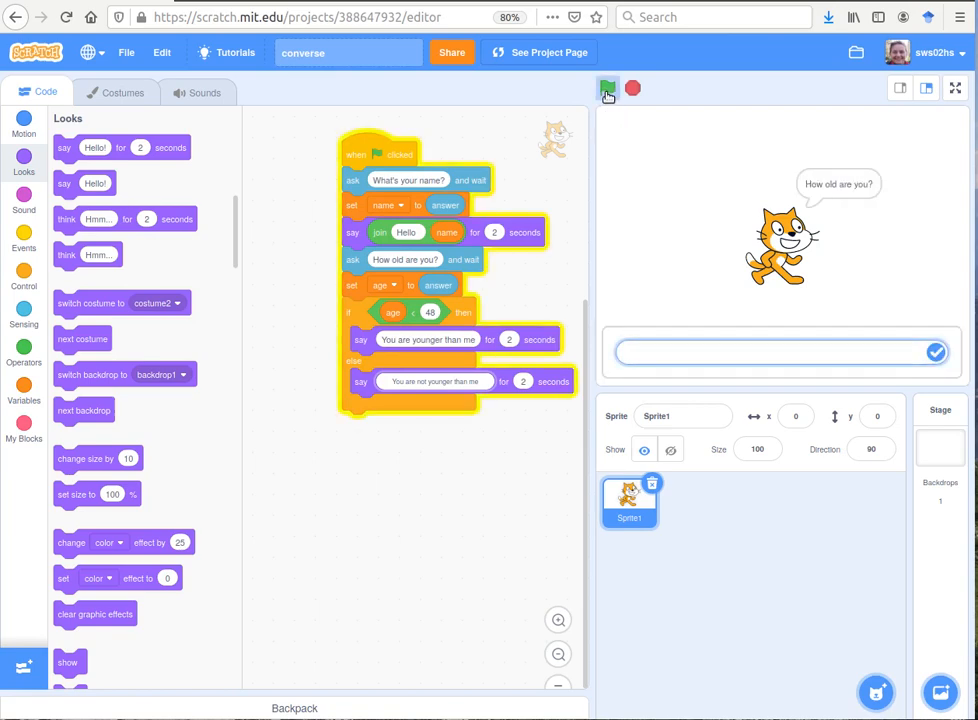
type("7")
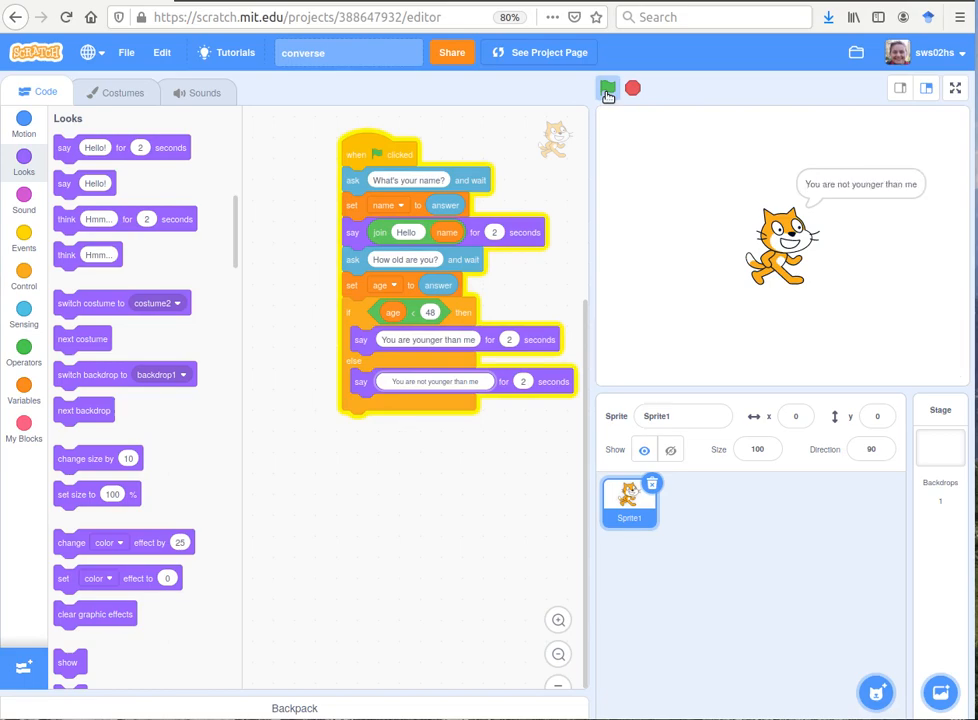
left_click(628, 88)
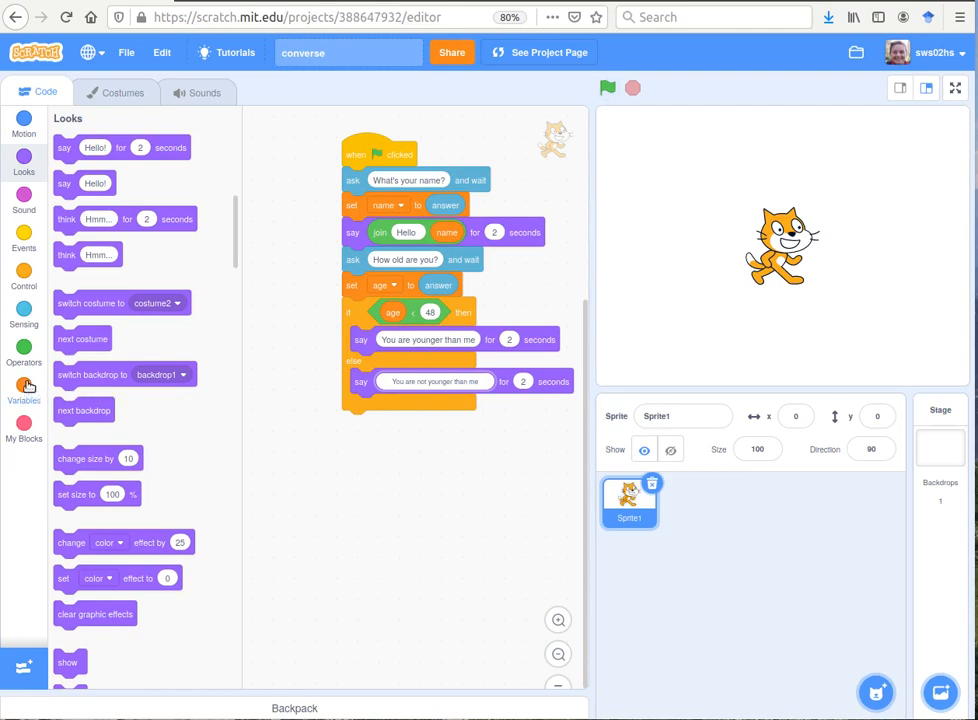
- Add a second if-else block with an age-versus-48 comparison as its condition
left_click(22, 272)
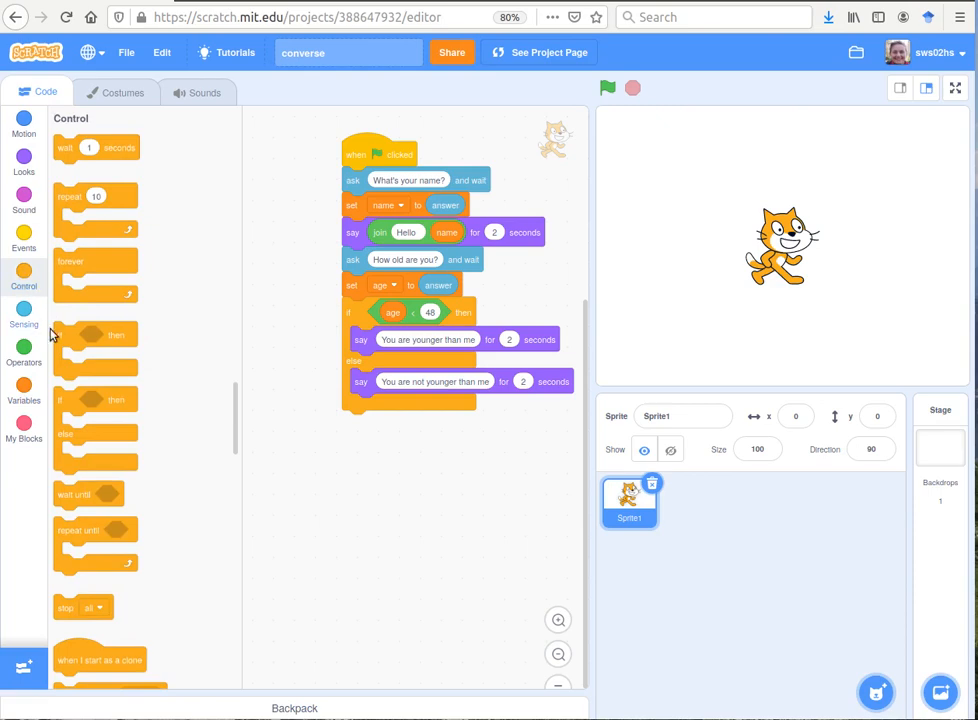
left_click_drag(96, 414, 376, 486)
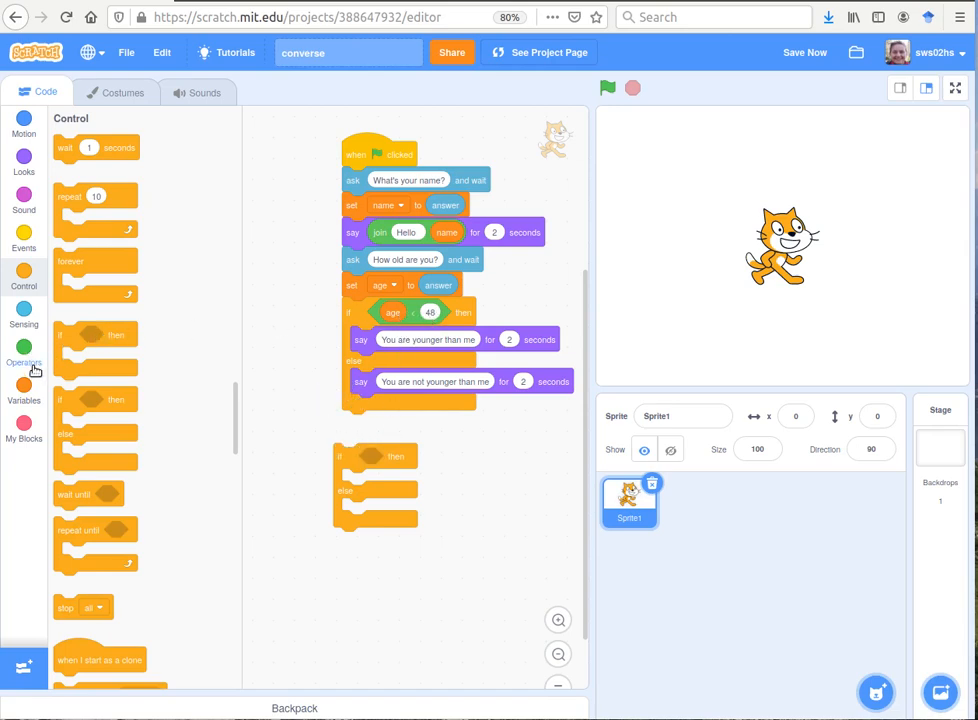
left_click(24, 356)
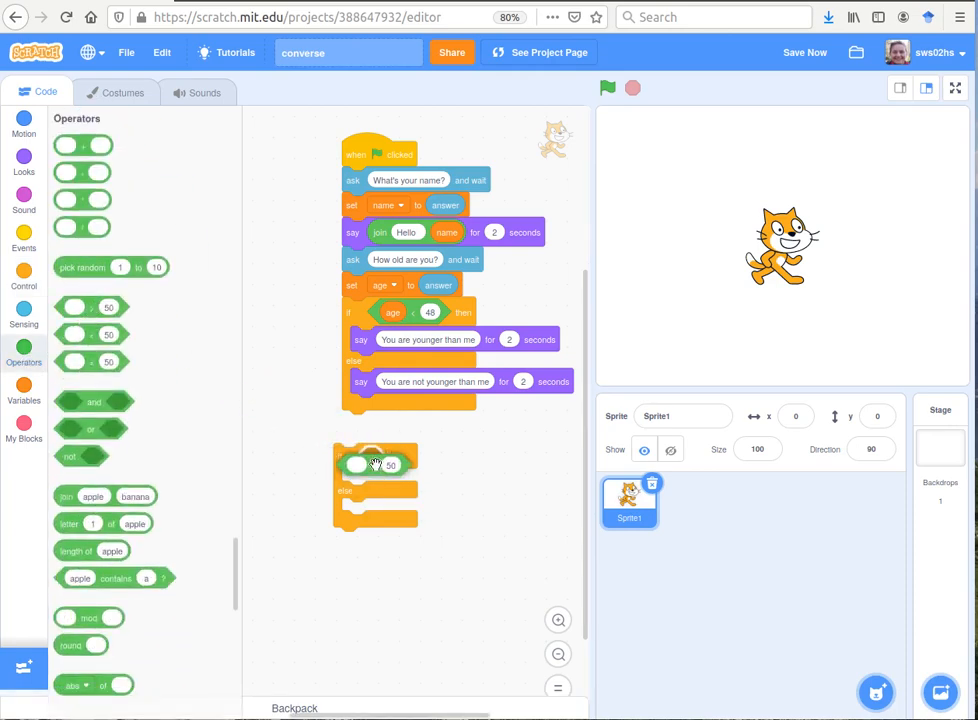
left_click_drag(376, 464, 380, 456)
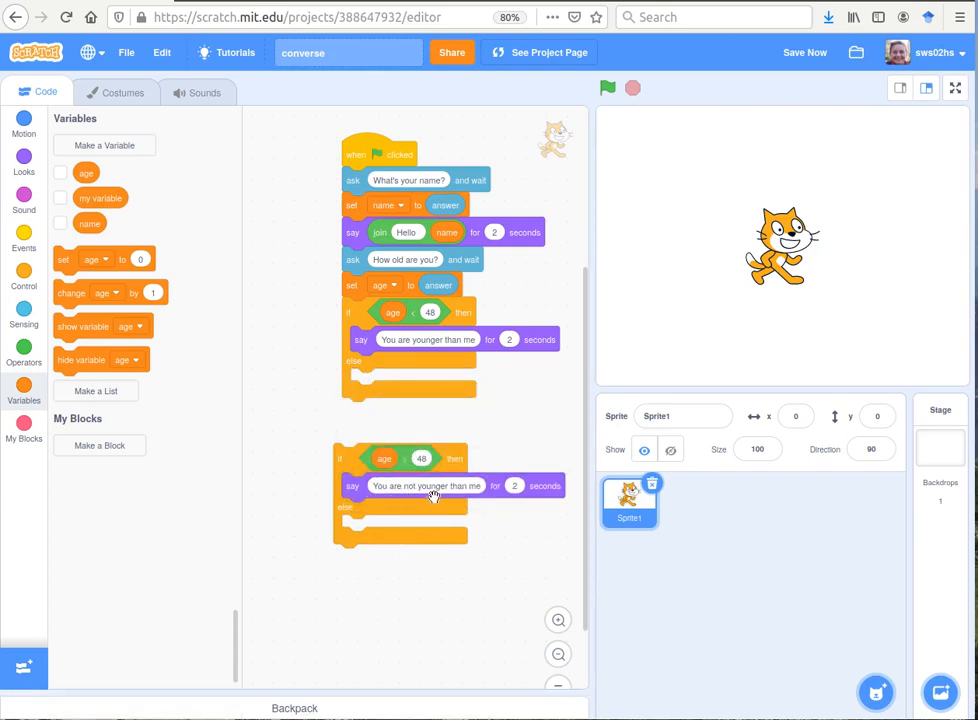
- Make its branches say 'You are older than me' and 'You are the same age'
left_click(428, 486)
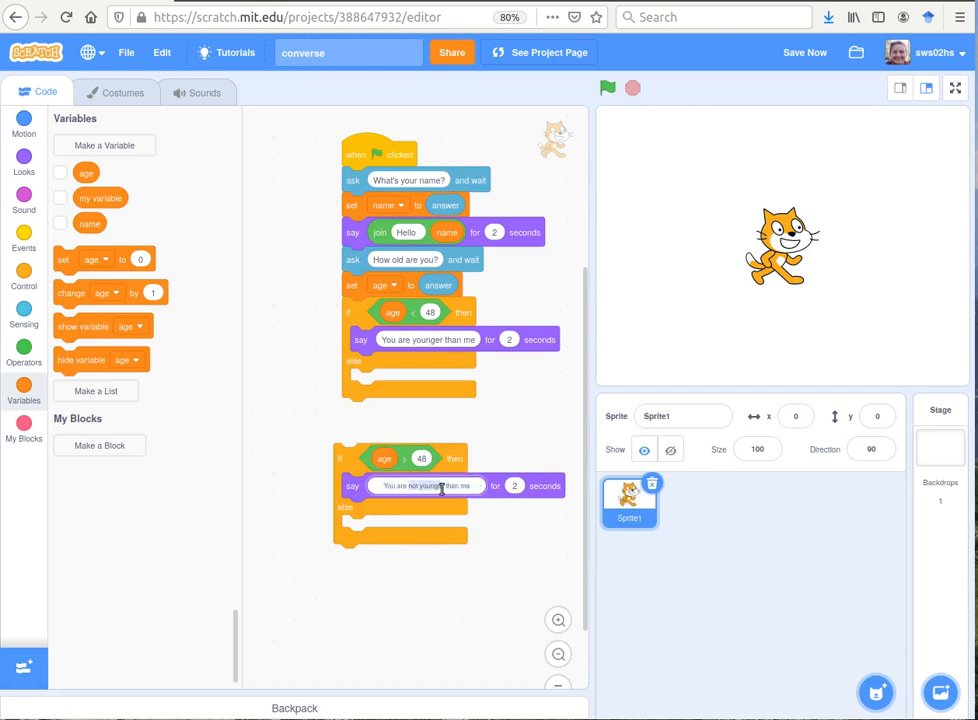
type("You are older than me")
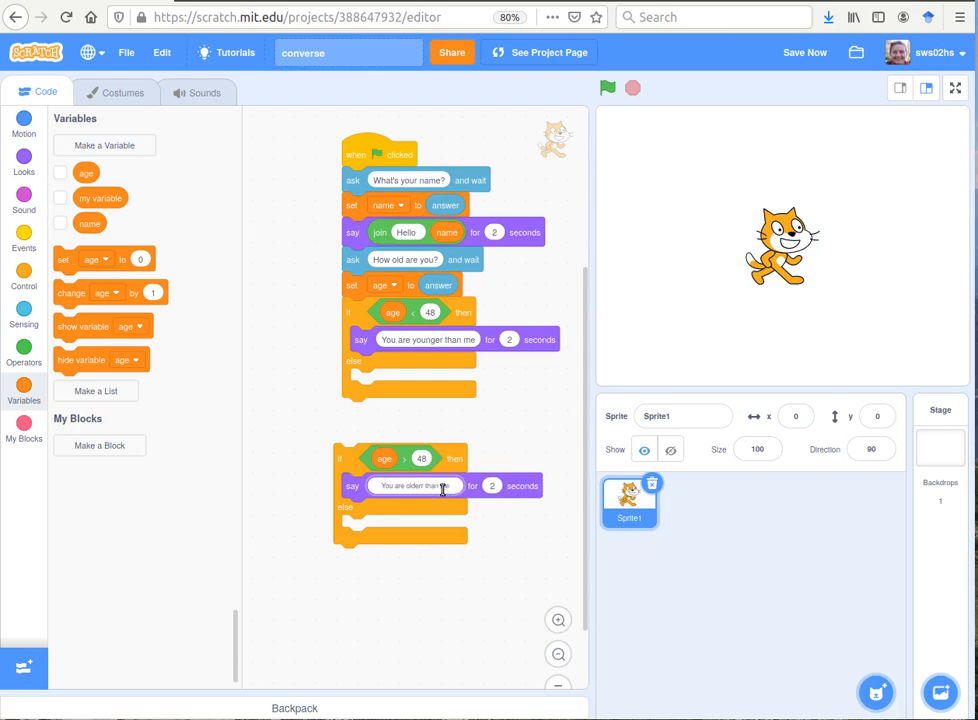
mouse_move(372, 504)
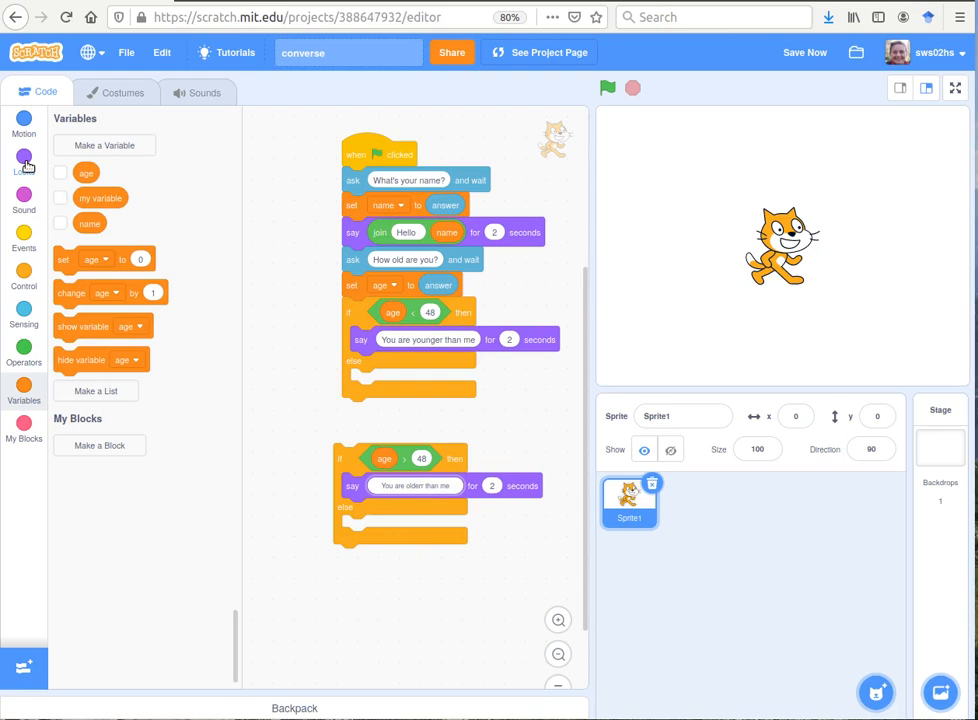
left_click(24, 160)
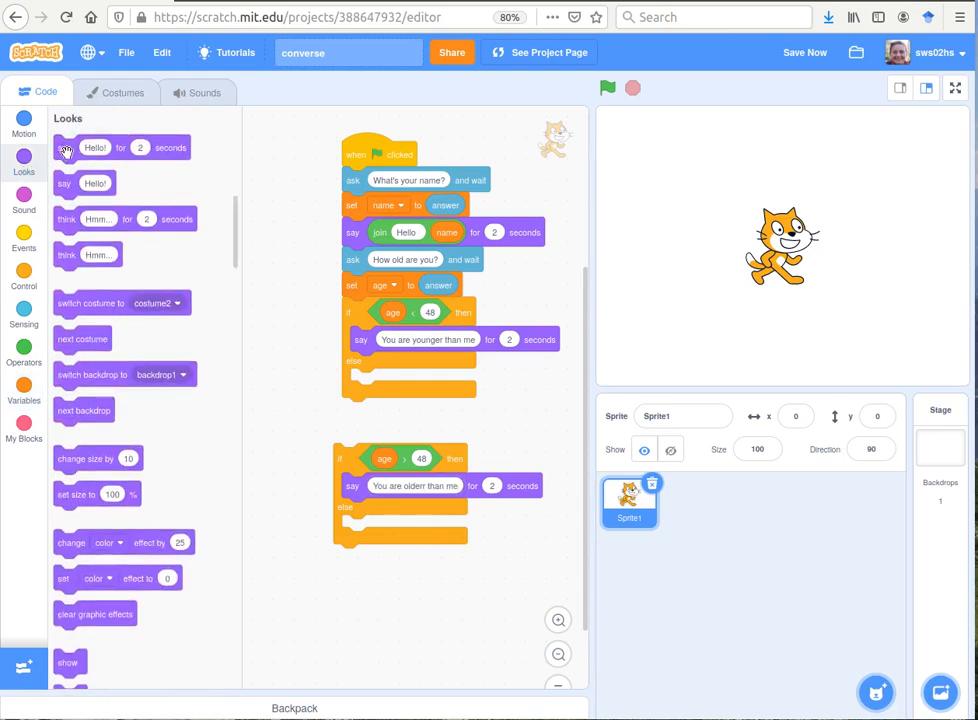
left_click_drag(94, 148, 390, 536)
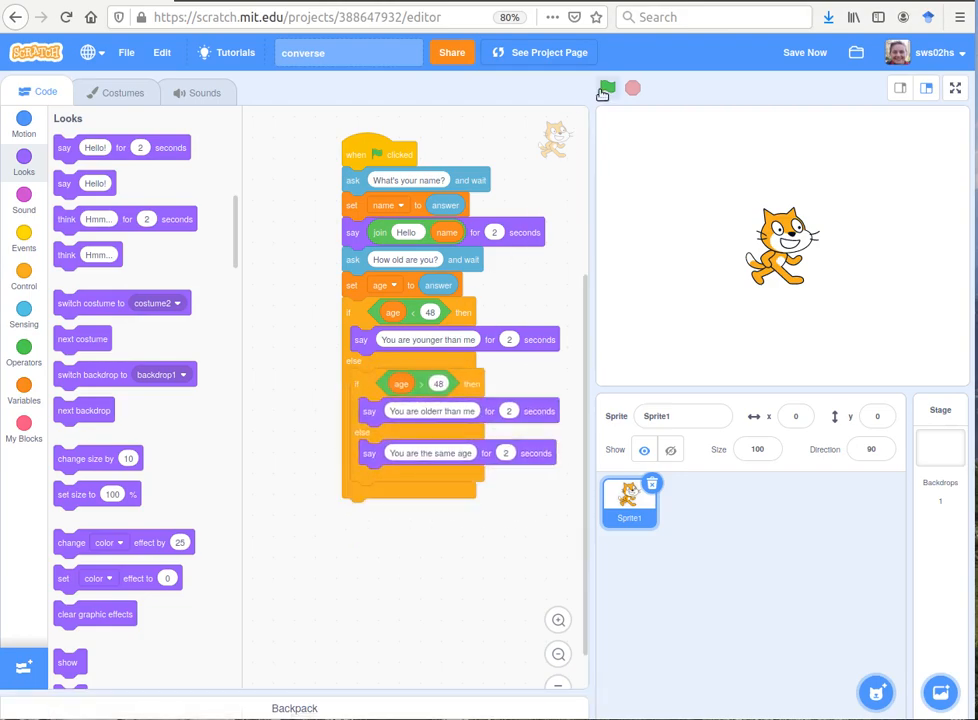
left_click(600, 88)
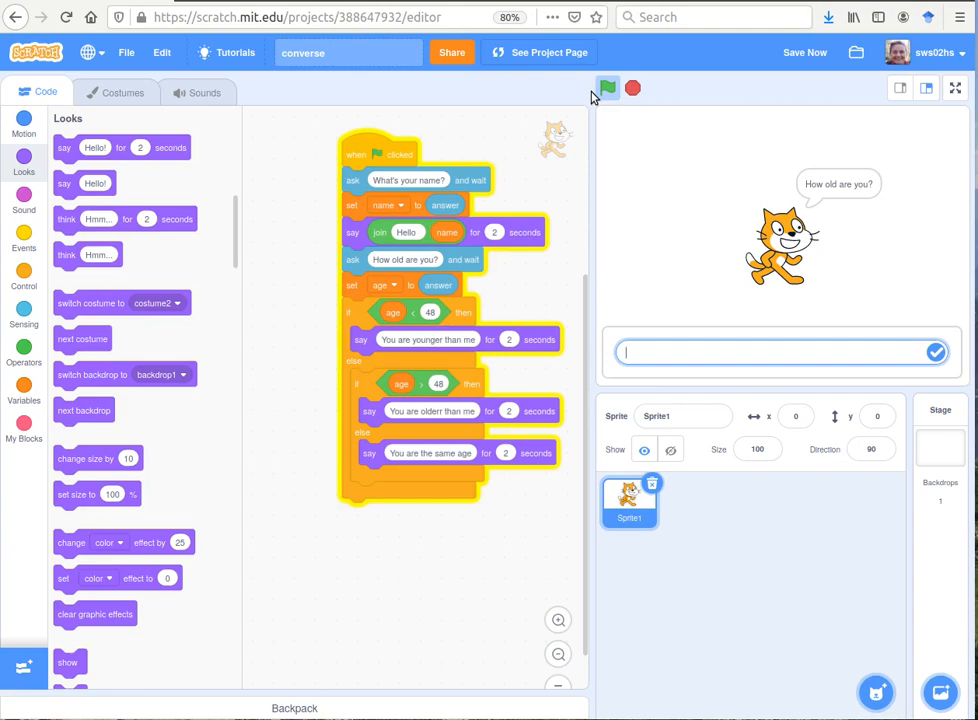
left_click(934, 352)
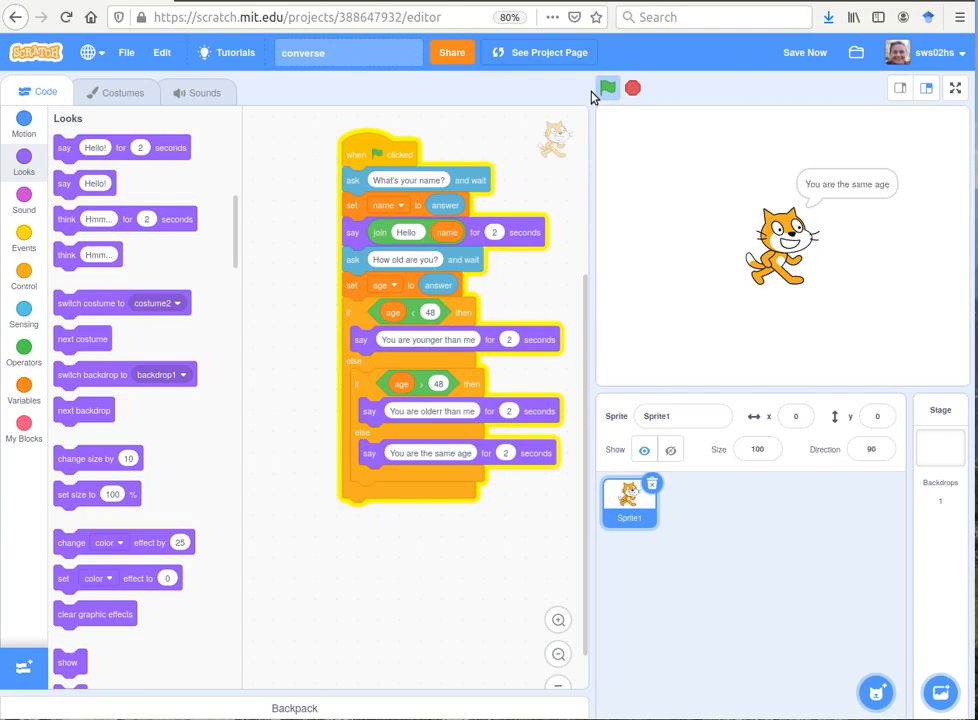
left_click(632, 88)
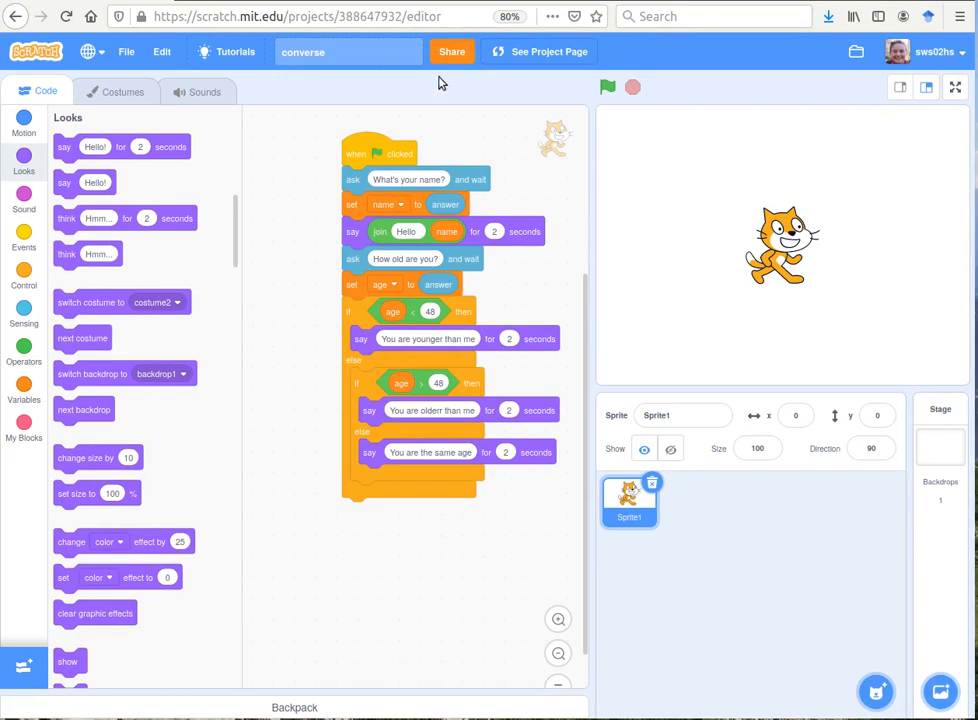
- Share the project and write instructions 'Click on the green flag and answer the questions'
left_click(452, 52)
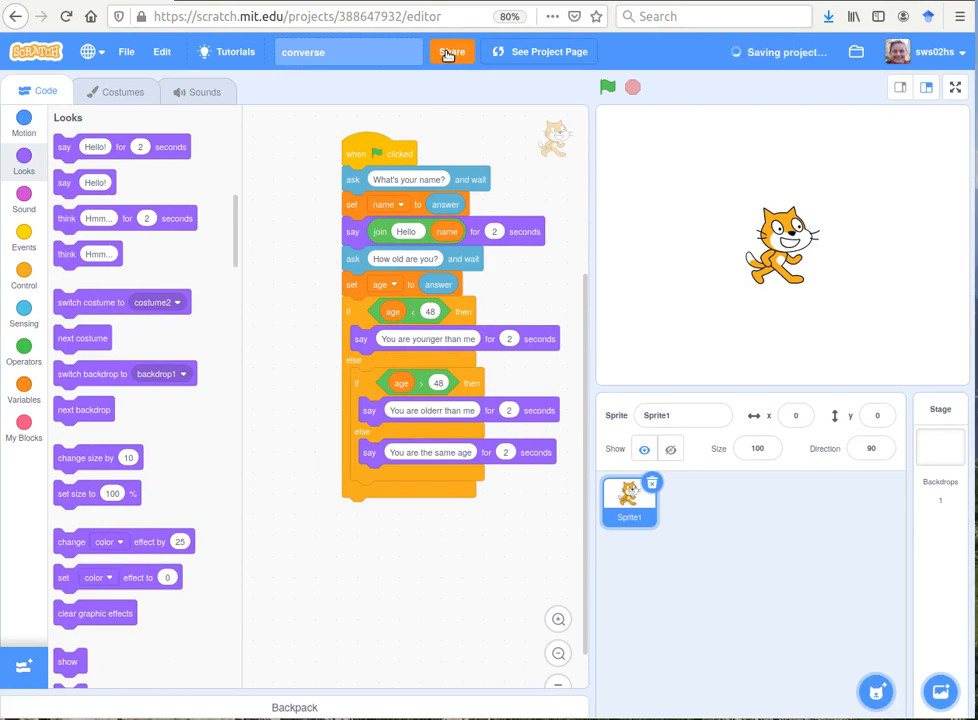
left_click(452, 52)
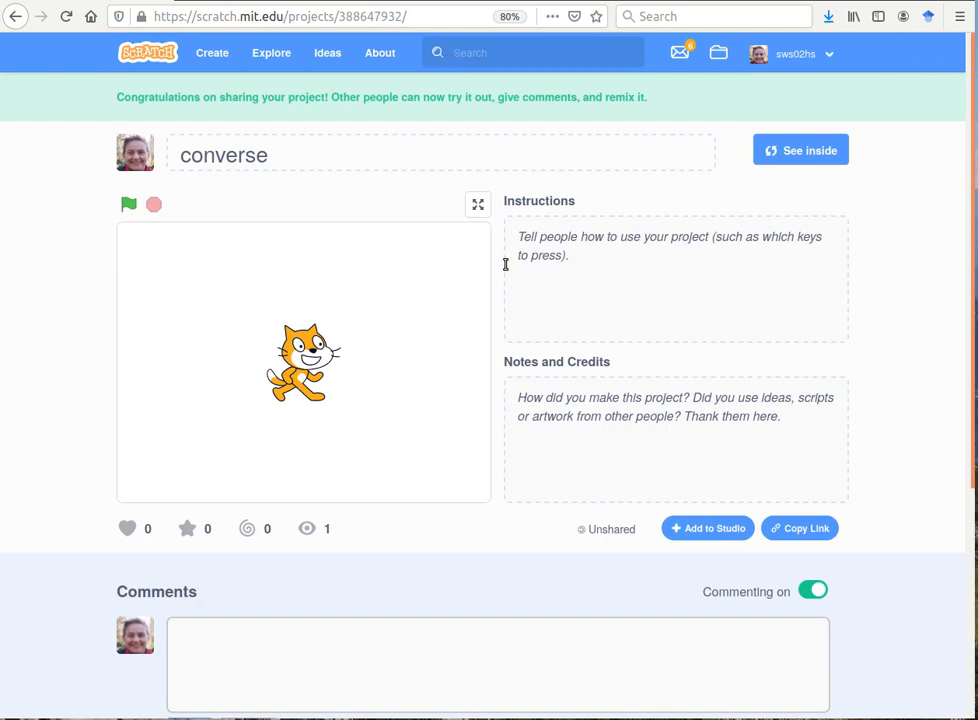
mouse_move(558, 270)
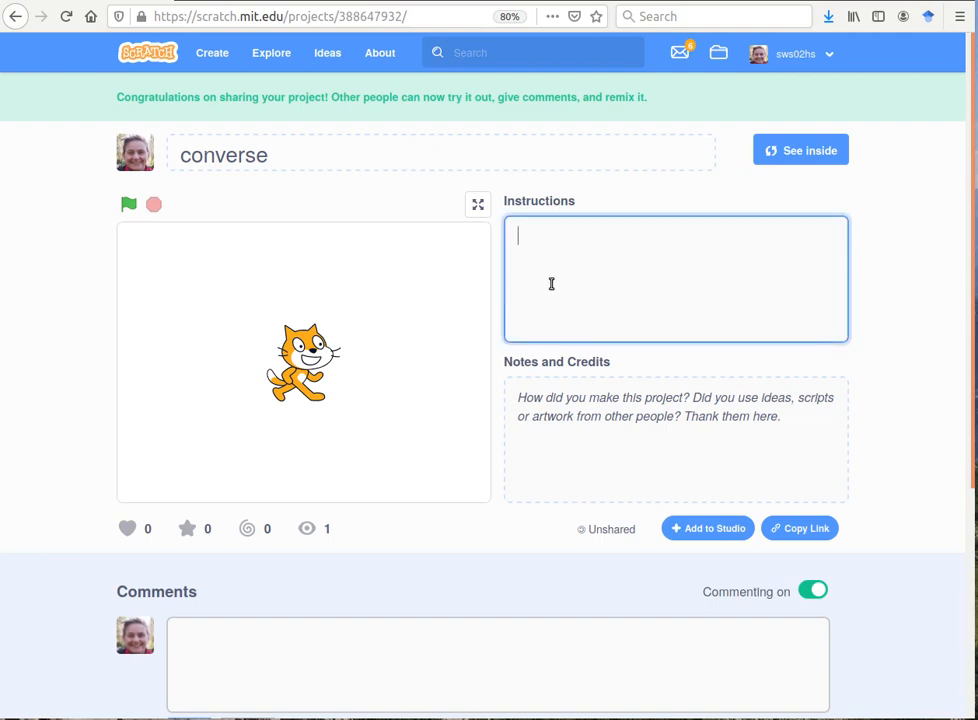
type("C")
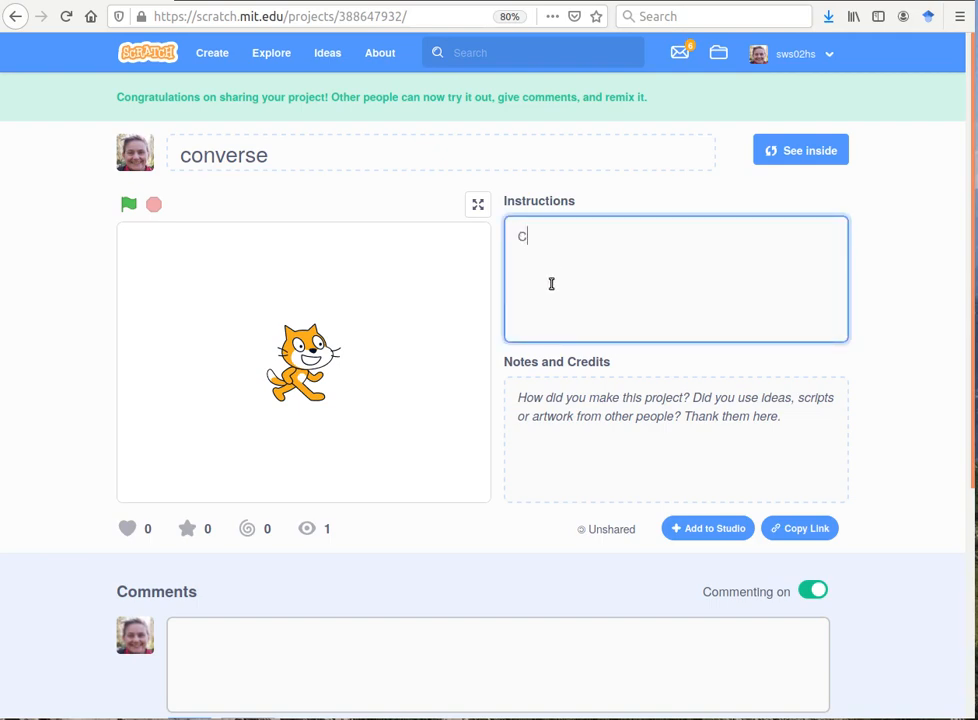
type("lick on teh")
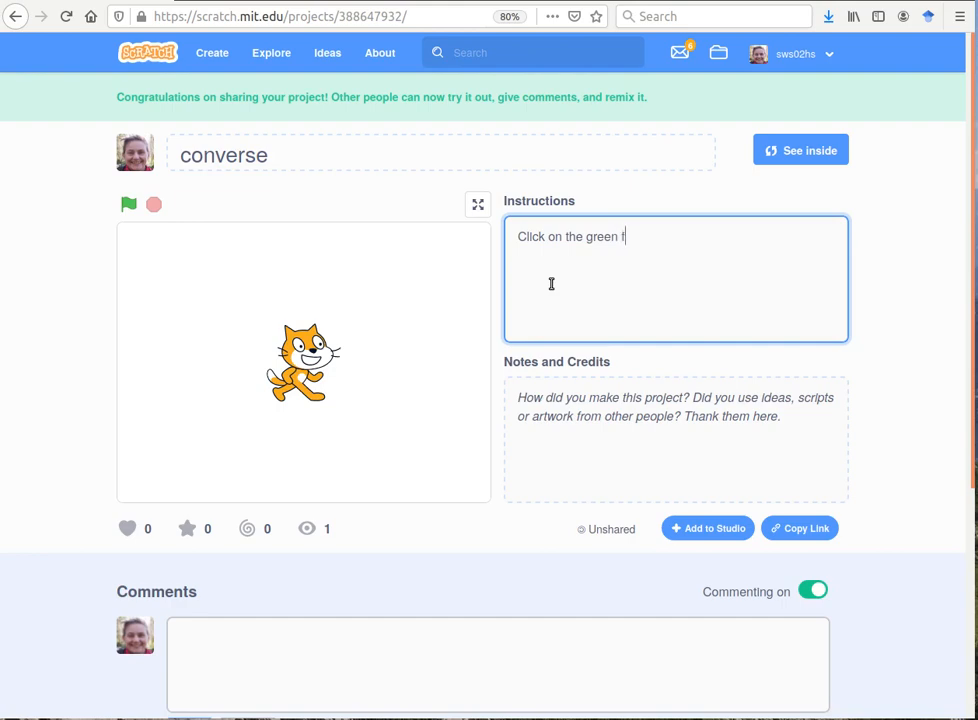
type("lag and")
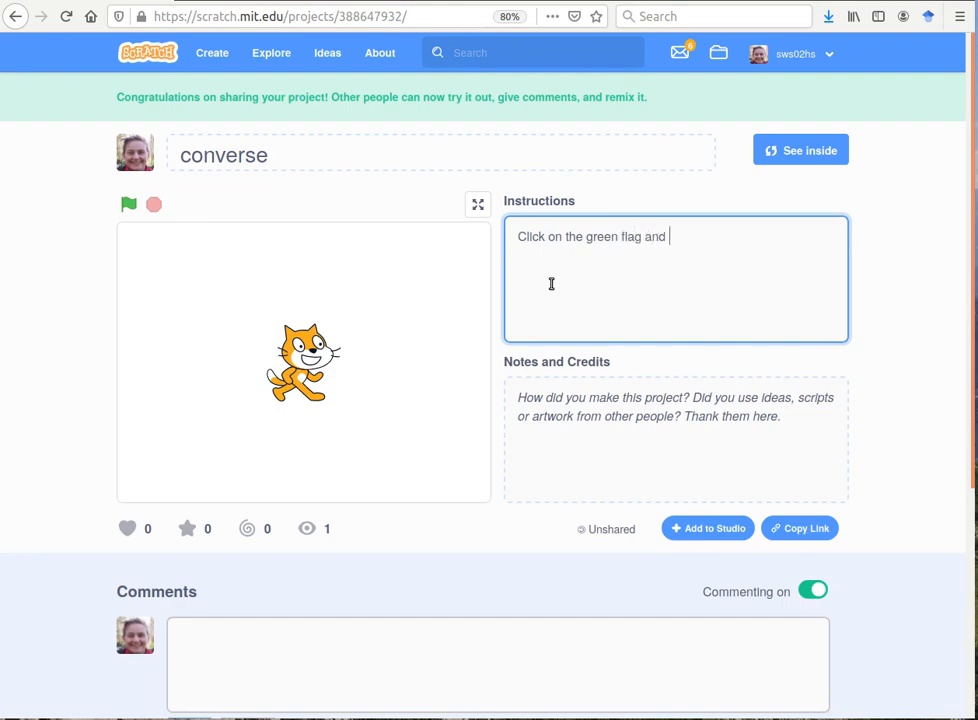
type("answer the questions")
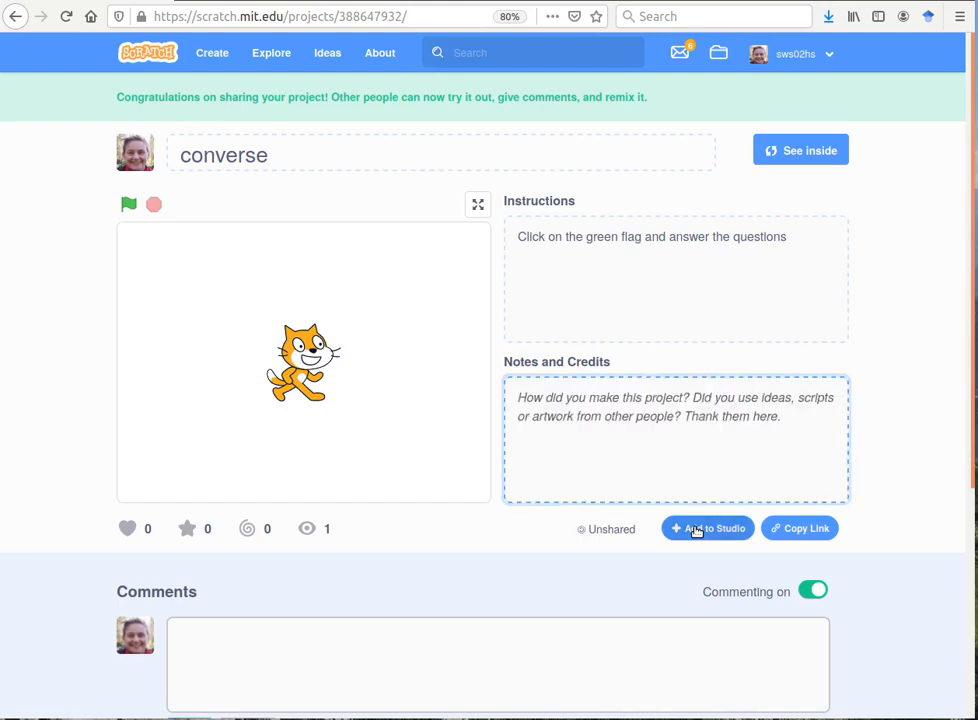
- Add the project to the Caversham Primary Code Club studio
left_click(708, 528)
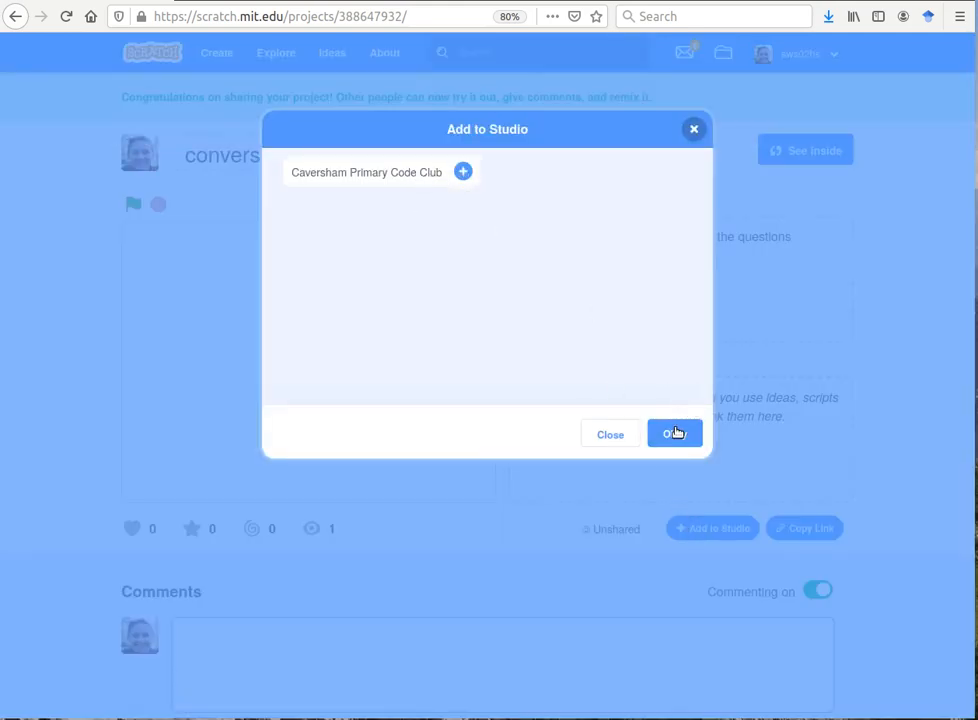
left_click(674, 432)
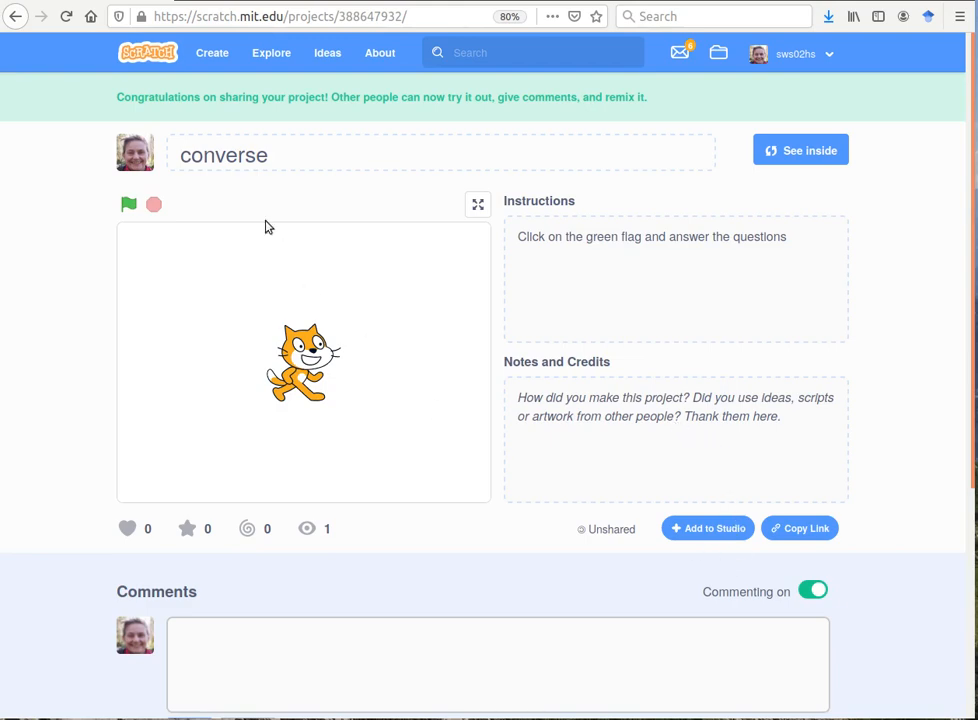
mouse_move(404, 174)
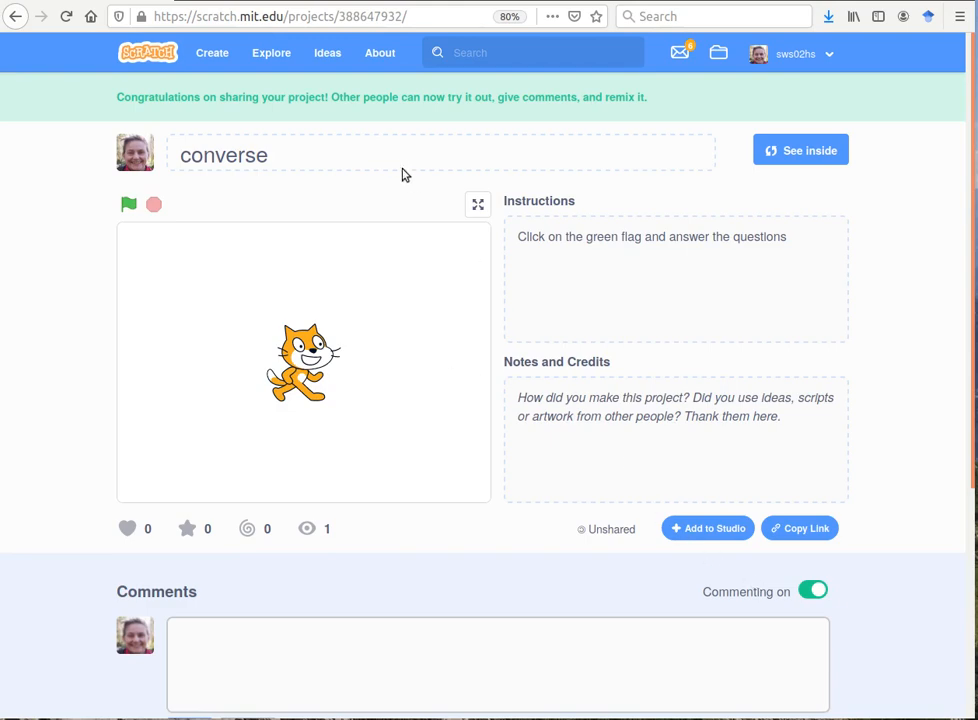